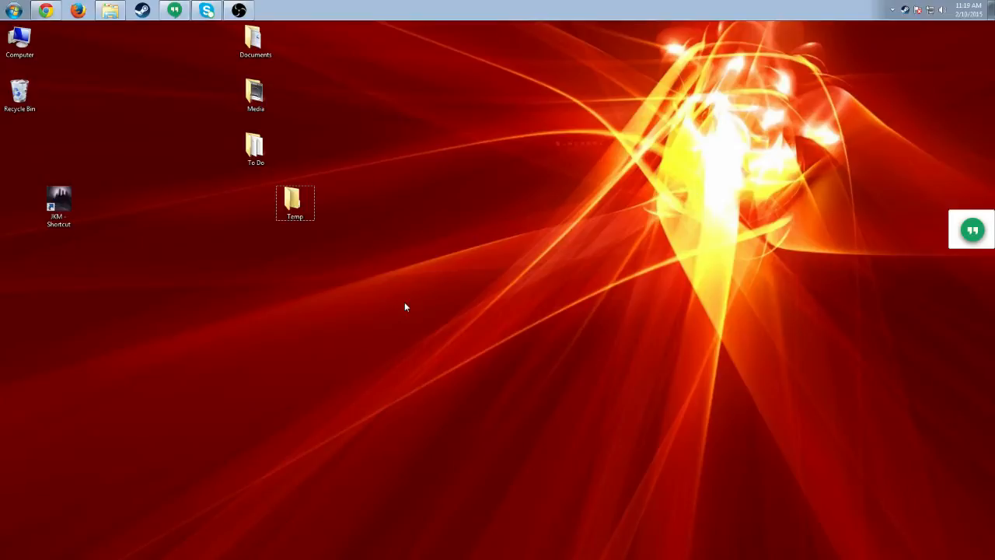
pyautogui.moveTo(490, 343)
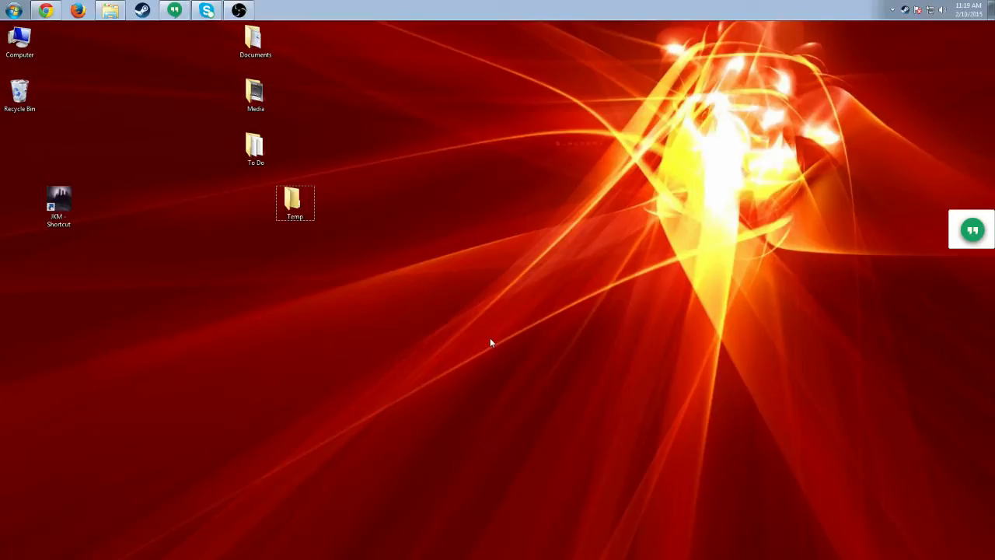
pyautogui.moveTo(462, 339)
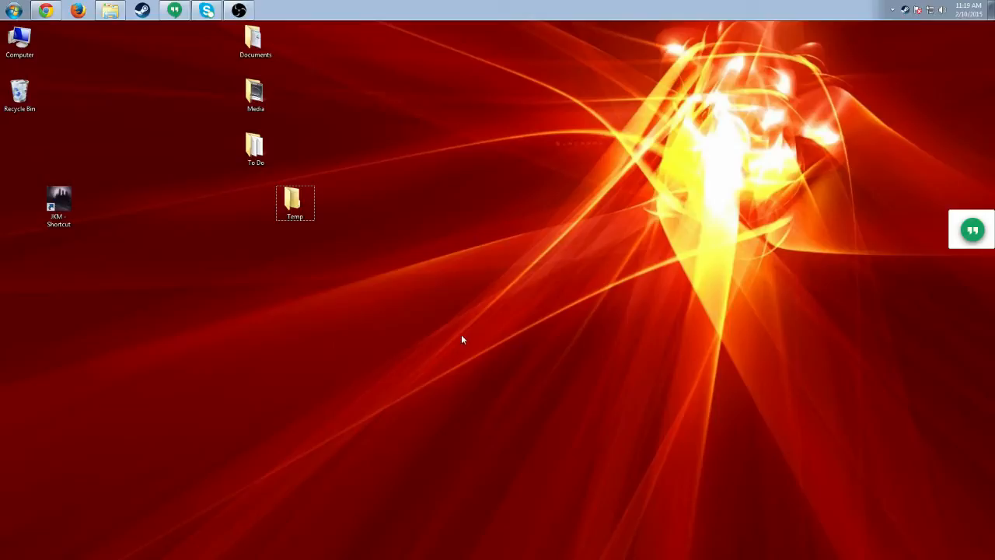
pyautogui.moveTo(209, 172)
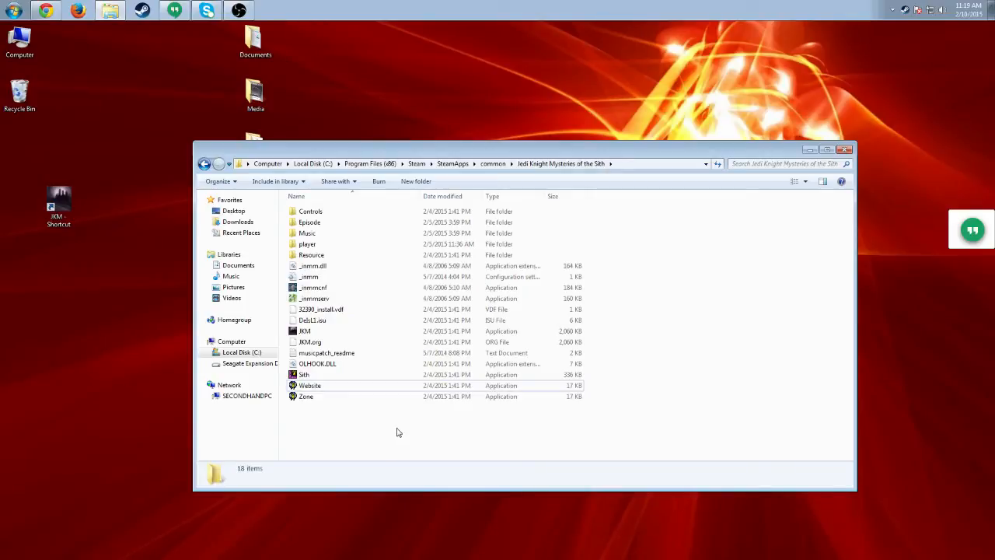
pyautogui.moveTo(565, 184)
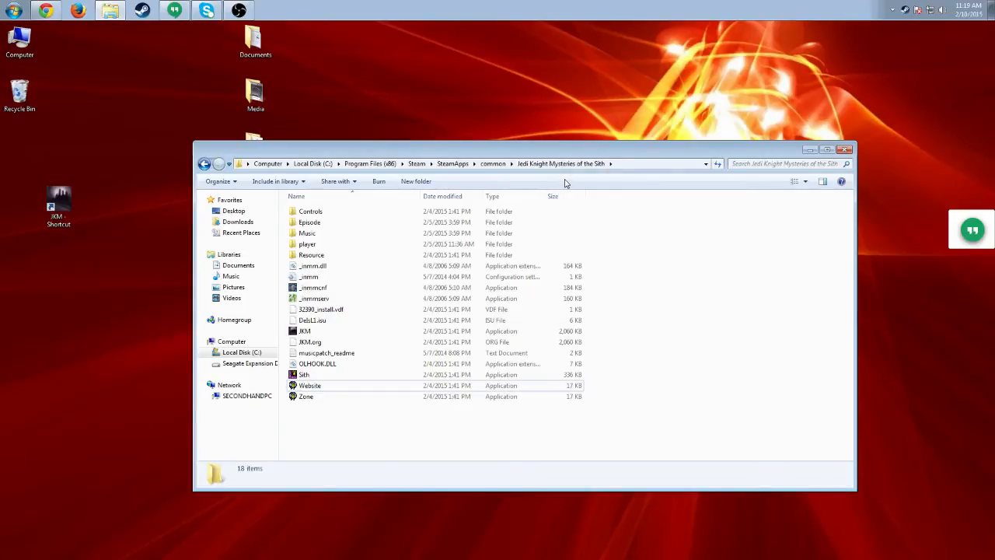
pyautogui.moveTo(416, 178)
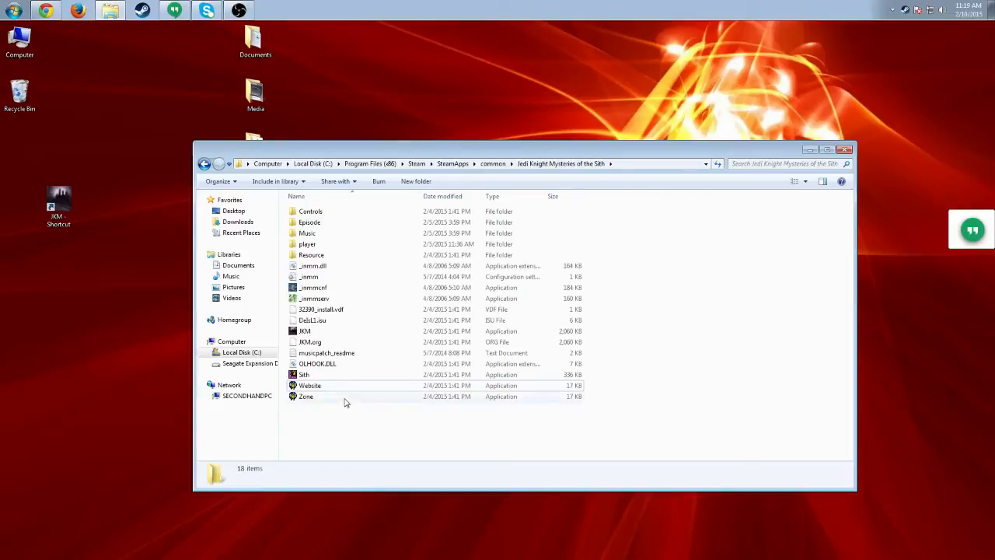
# Select the Sith application file in the game folder for removal.
pyautogui.click(304, 374)
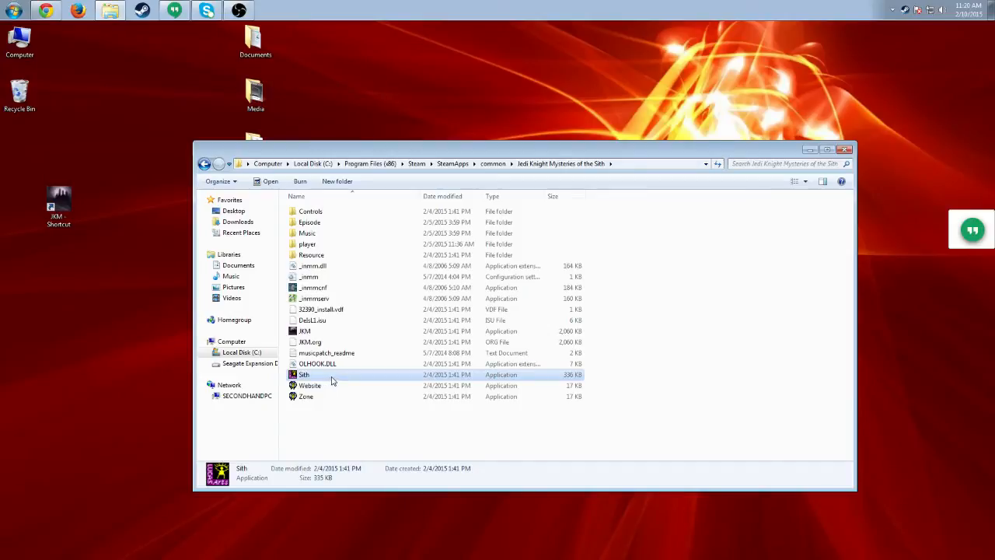
pyautogui.moveTo(404, 440)
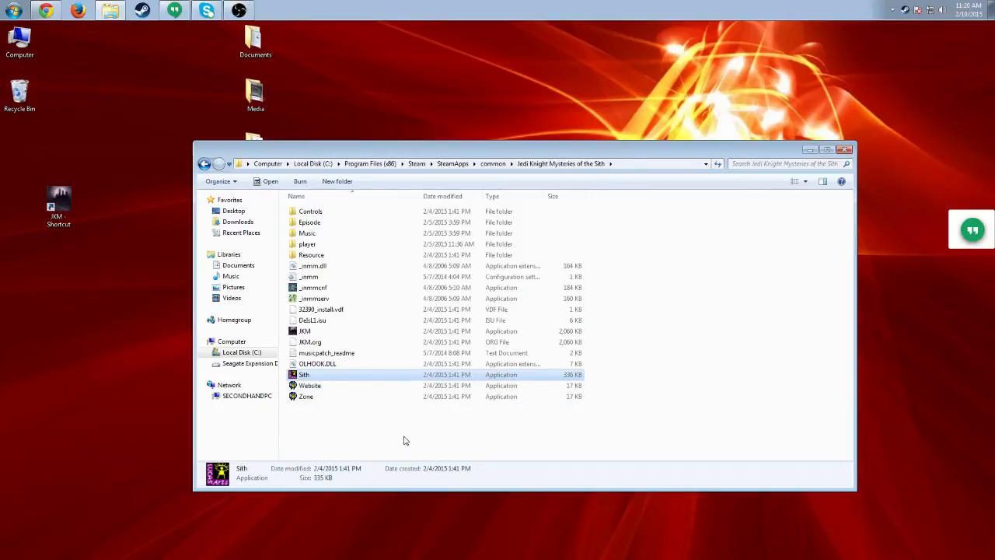
pyautogui.moveTo(409, 433)
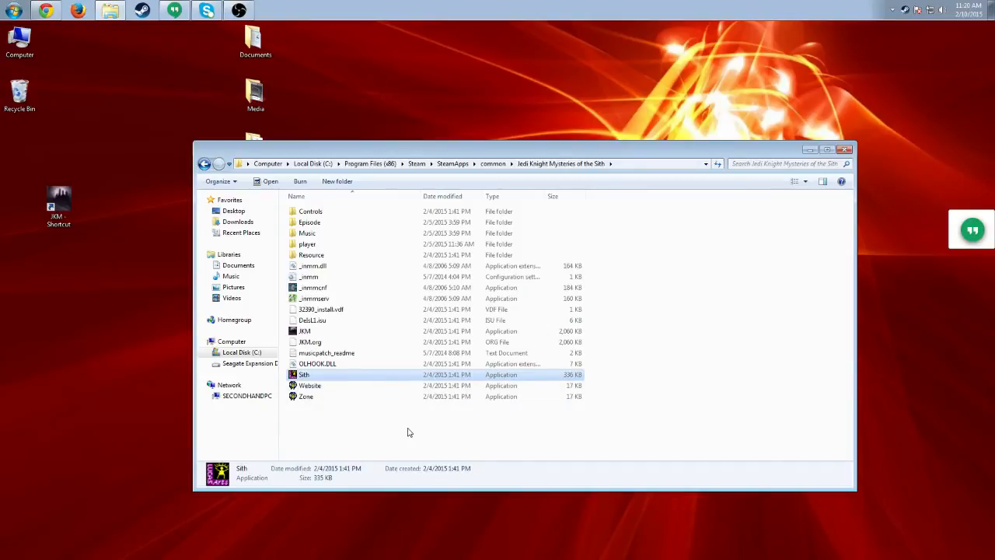
pyautogui.moveTo(369, 432)
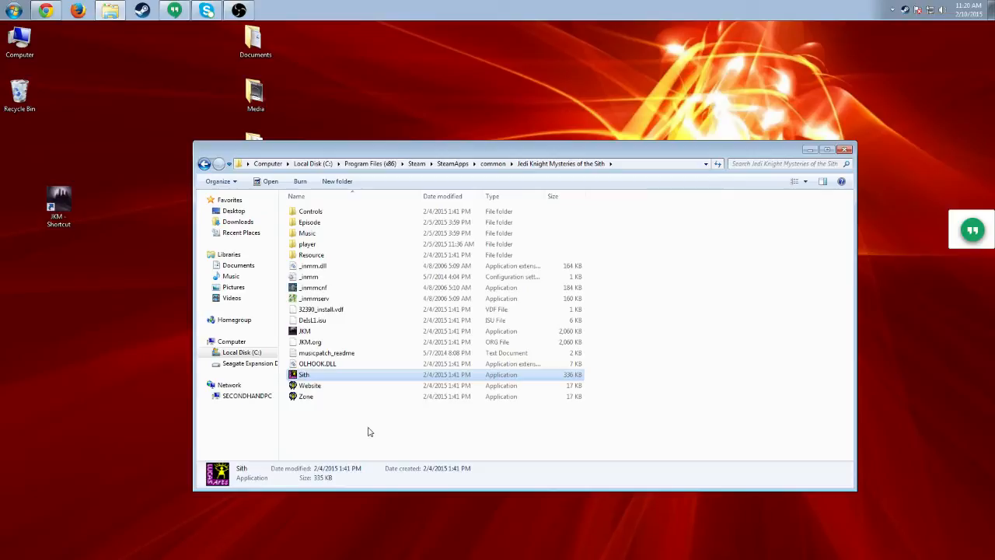
pyautogui.moveTo(377, 432)
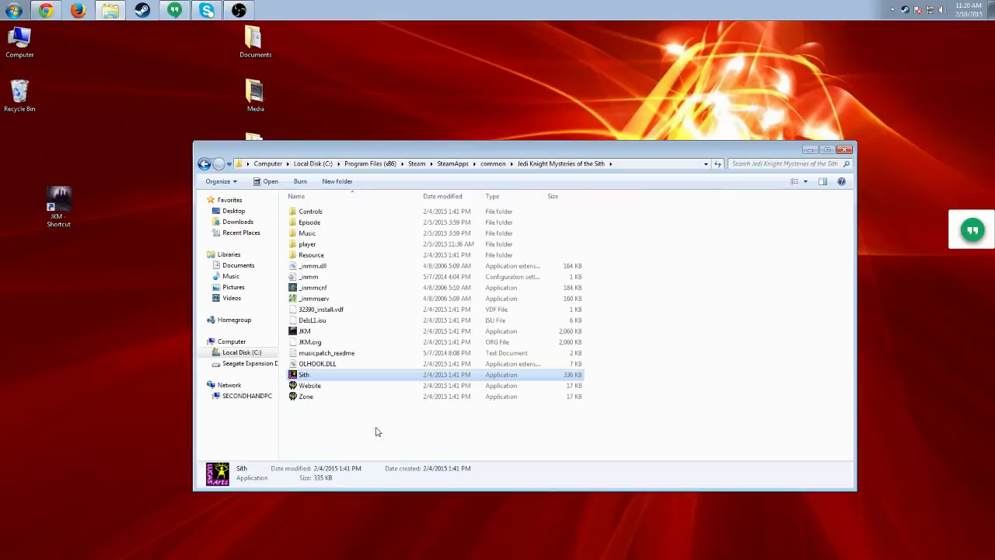
pyautogui.moveTo(392, 430)
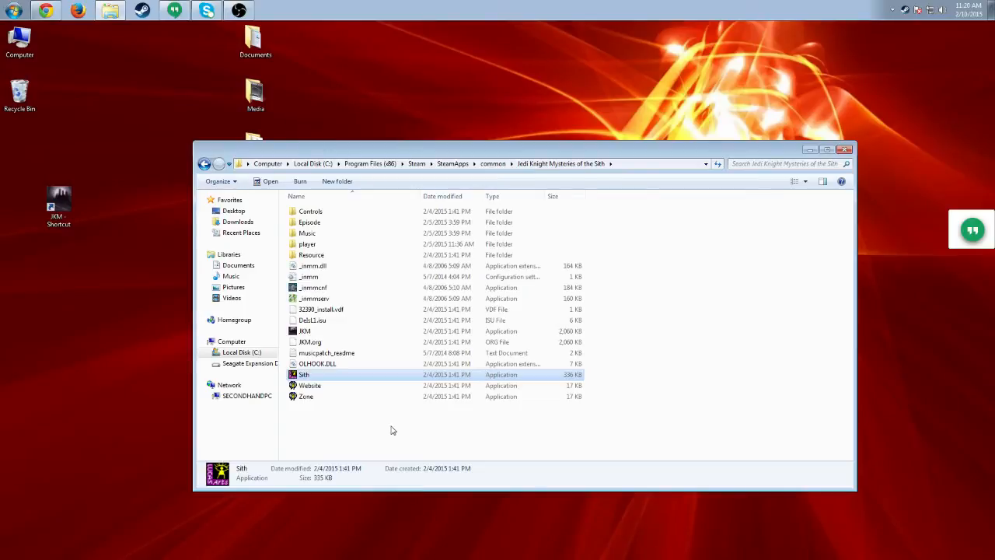
pyautogui.moveTo(381, 431)
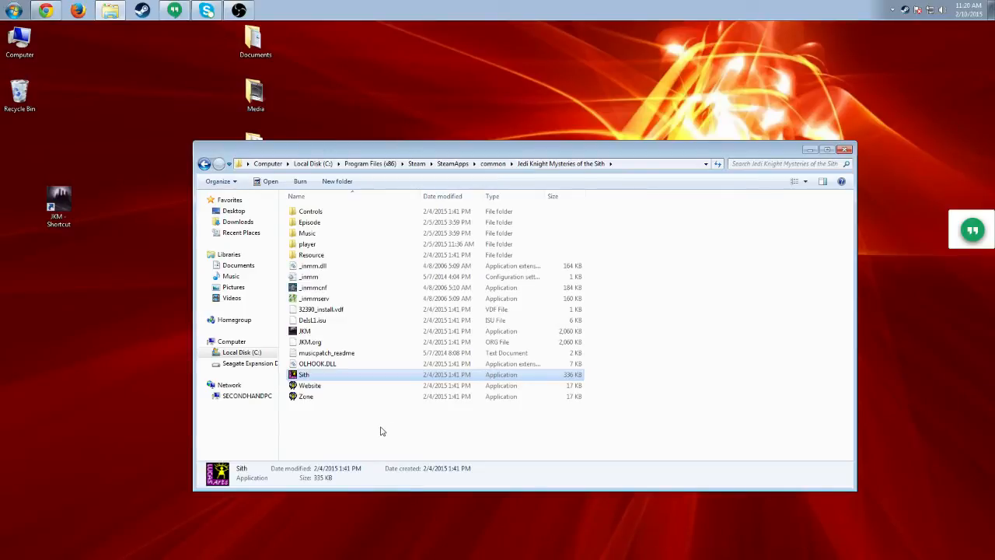
pyautogui.moveTo(364, 381)
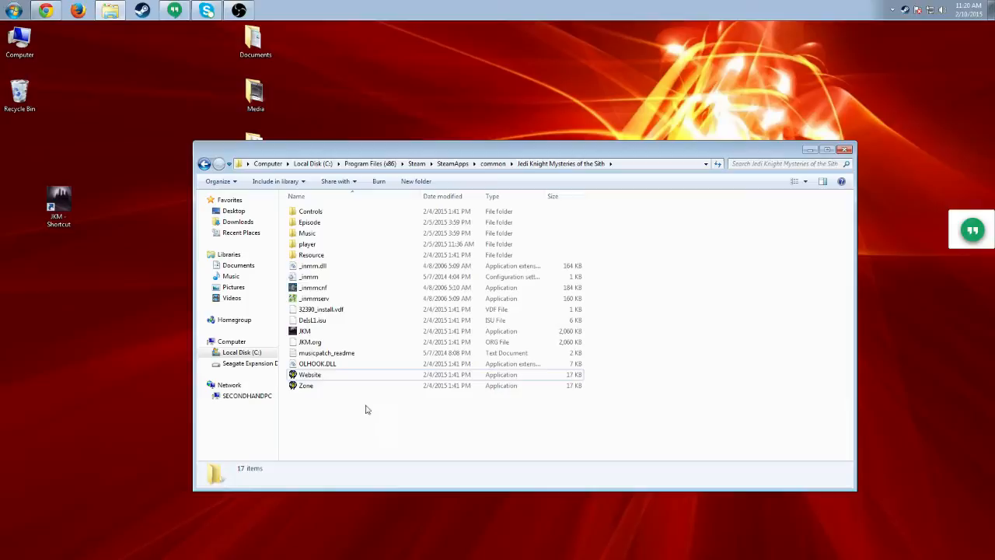
# Bring up JKM's properties and go to its compatibility settings.
pyautogui.click(304, 331)
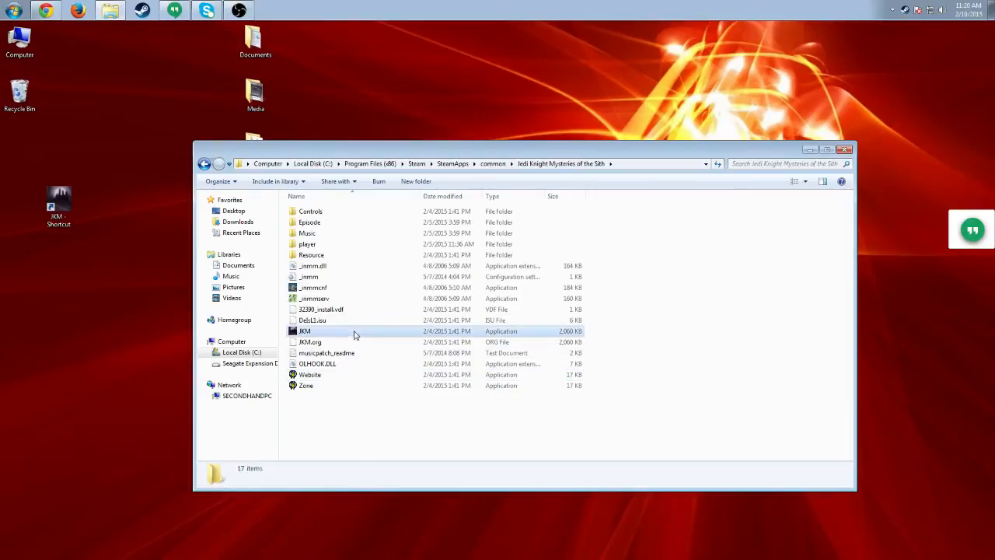
pyautogui.click(304, 330)
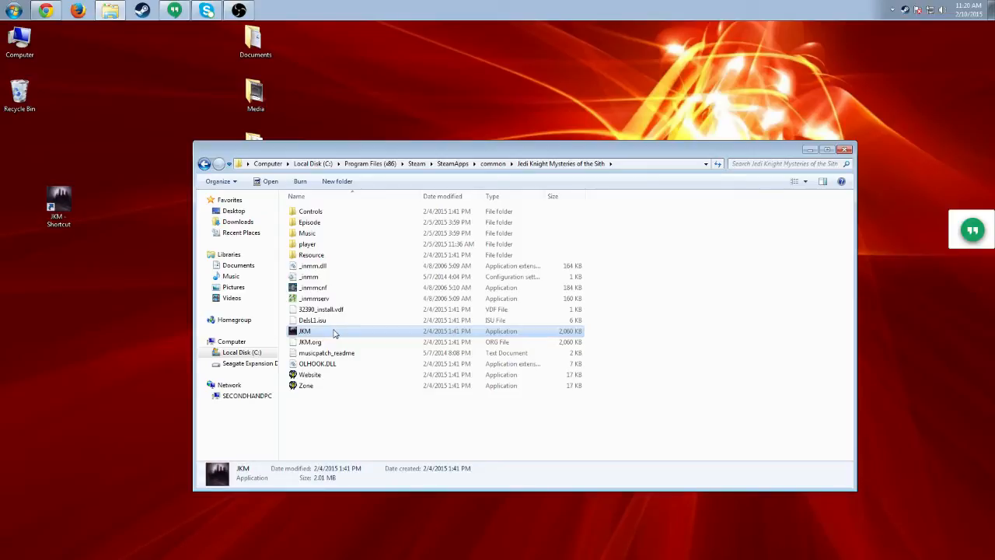
pyautogui.rightClick(304, 331)
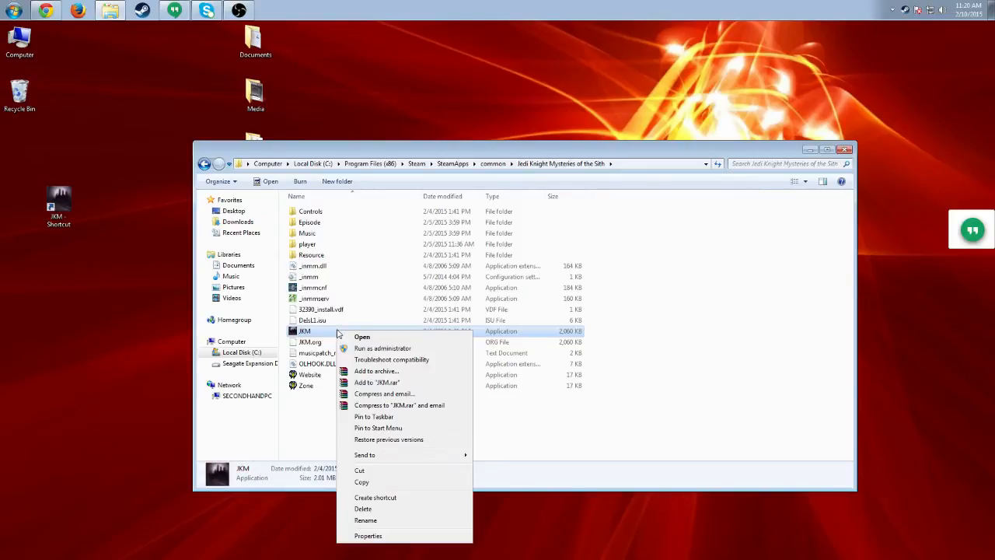
pyautogui.click(367, 535)
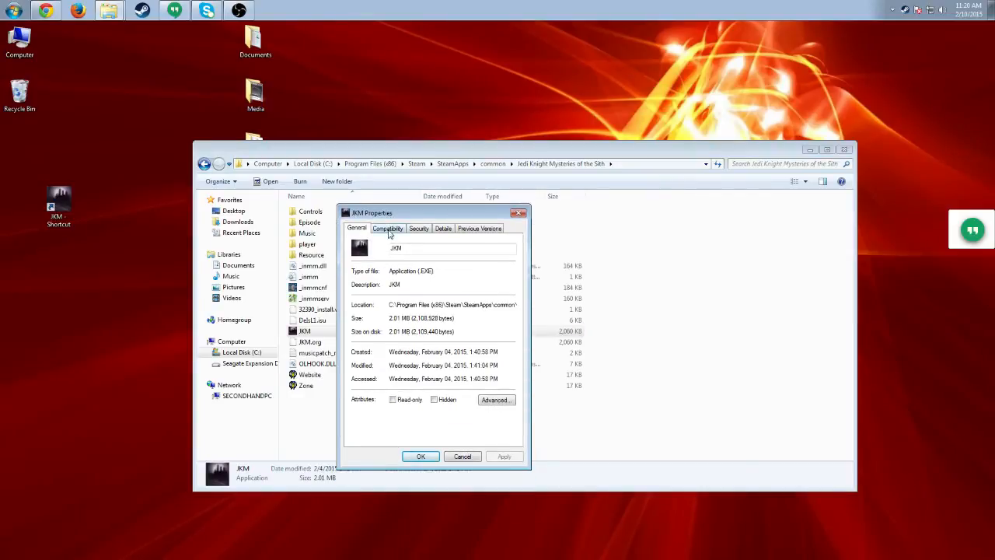
pyautogui.click(387, 228)
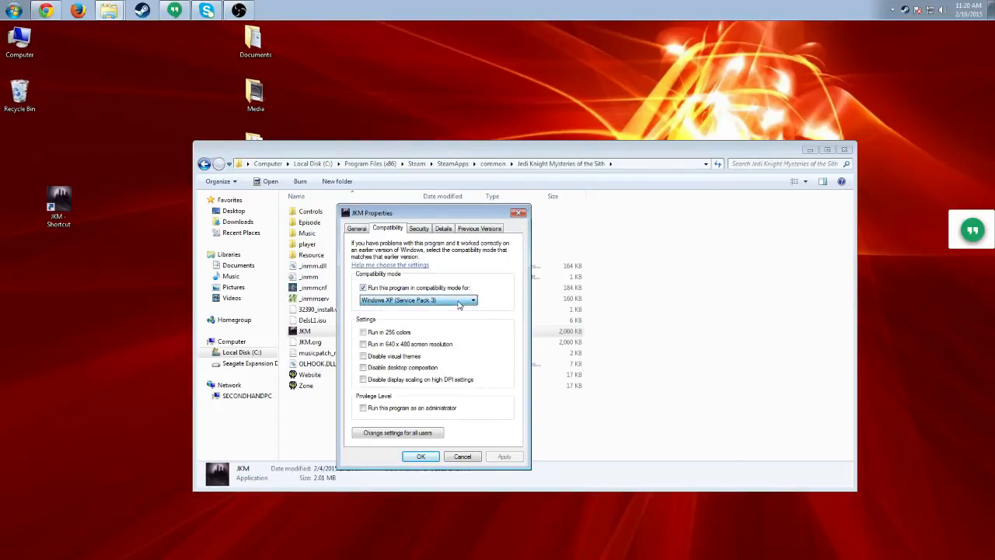
# Set JKM to Windows XP (Service Pack 3) compatibility mode and minimize the folder window.
pyautogui.click(471, 300)
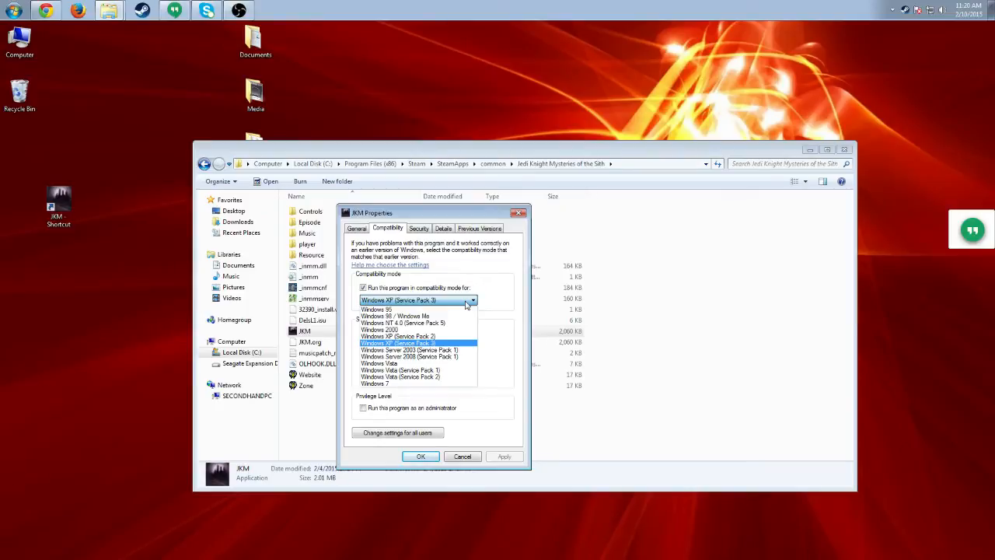
pyautogui.click(398, 300)
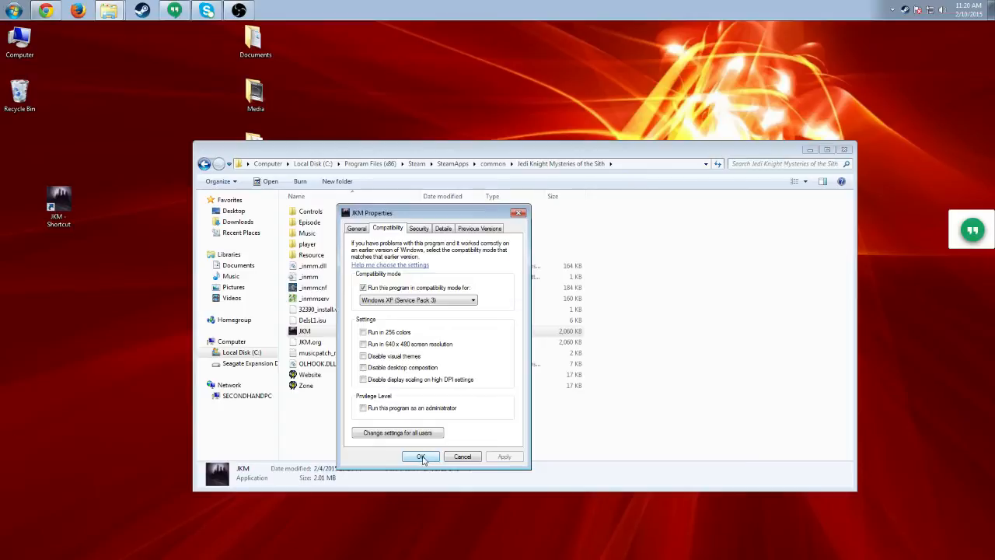
pyautogui.click(421, 456)
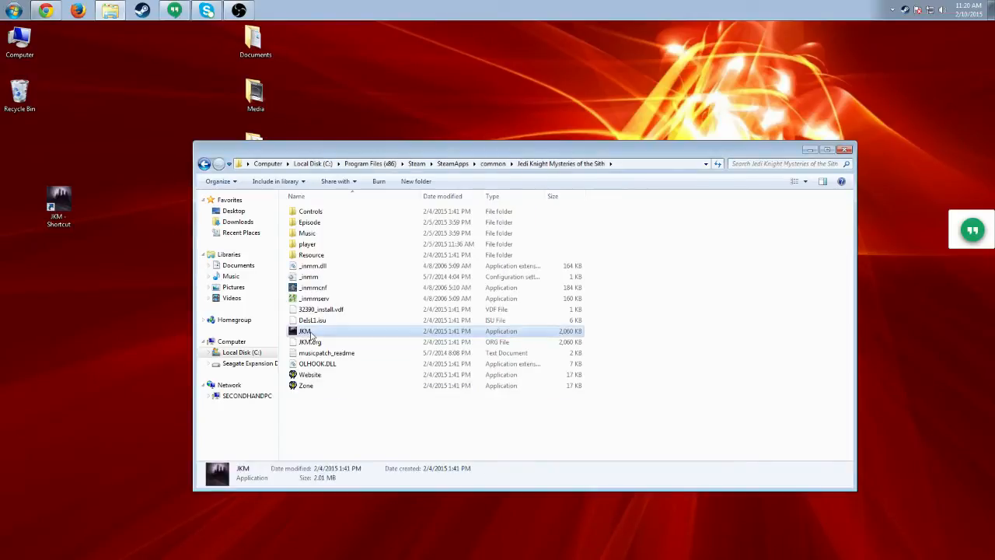
pyautogui.rightClick(304, 331)
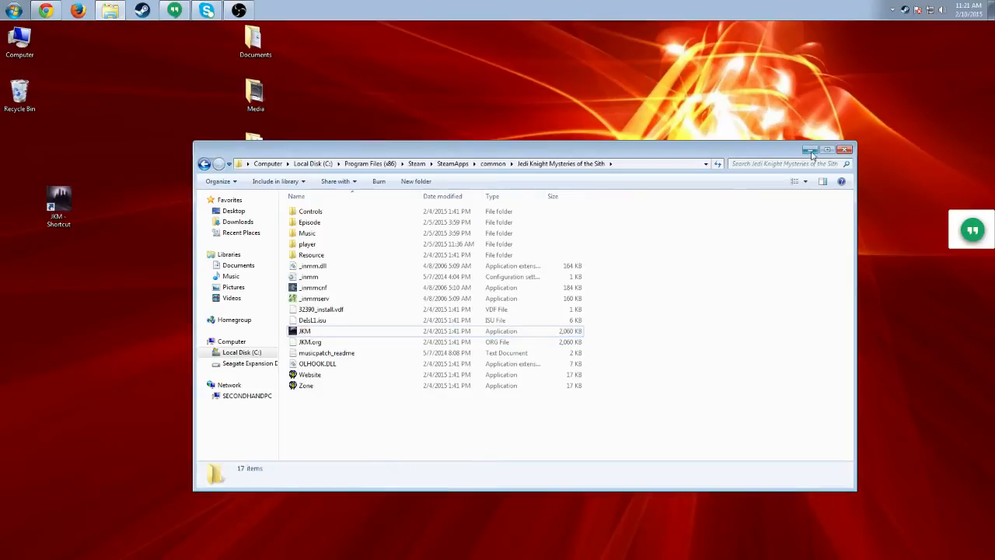
pyautogui.click(846, 149)
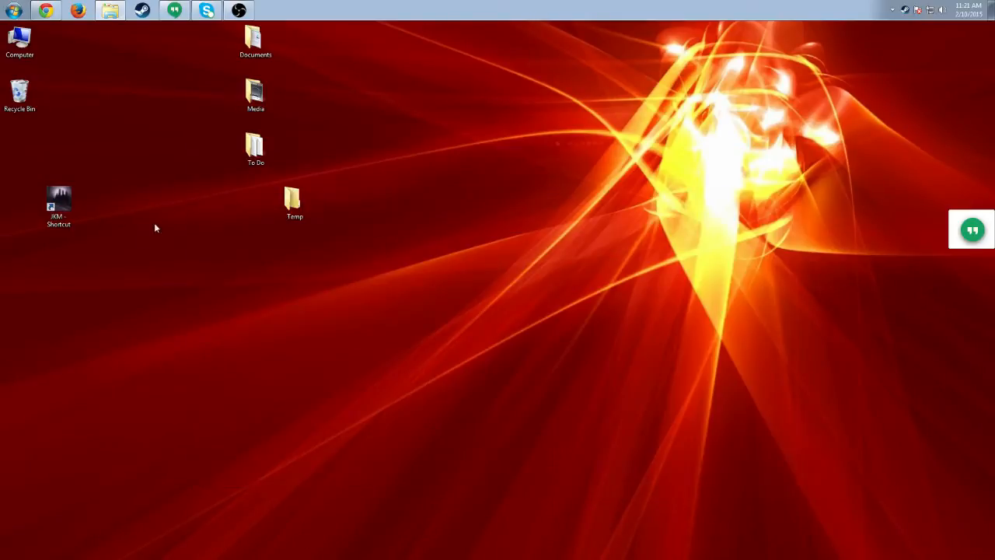
# Review the JKM shortcut's target arguments and XP SP3 compatibility, then switch to Steam.
pyautogui.rightClick(58, 206)
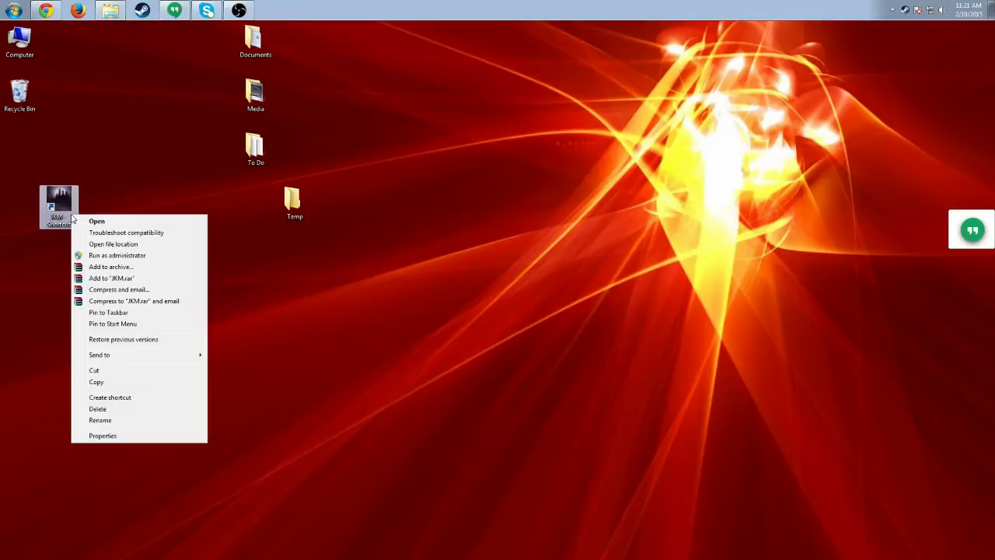
pyautogui.click(103, 435)
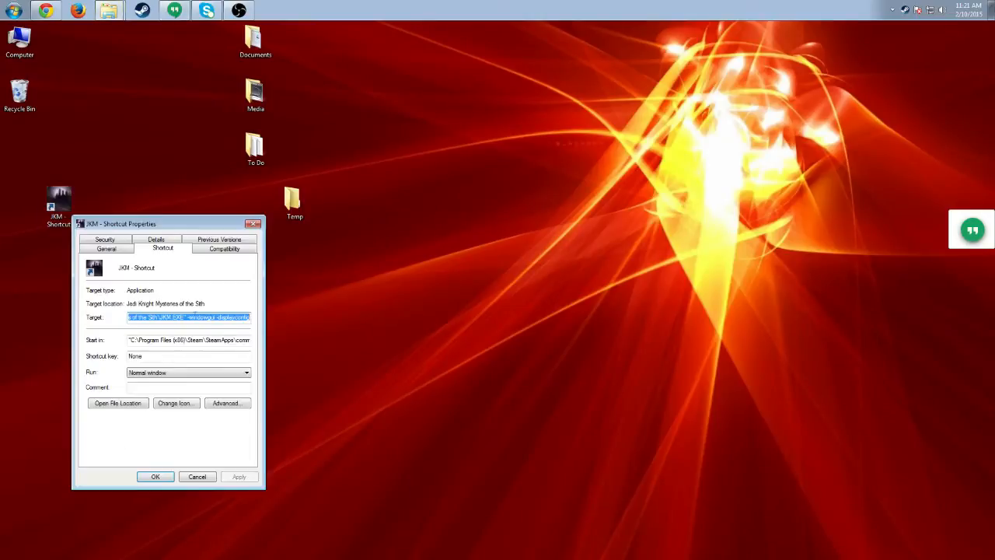
pyautogui.click(224, 248)
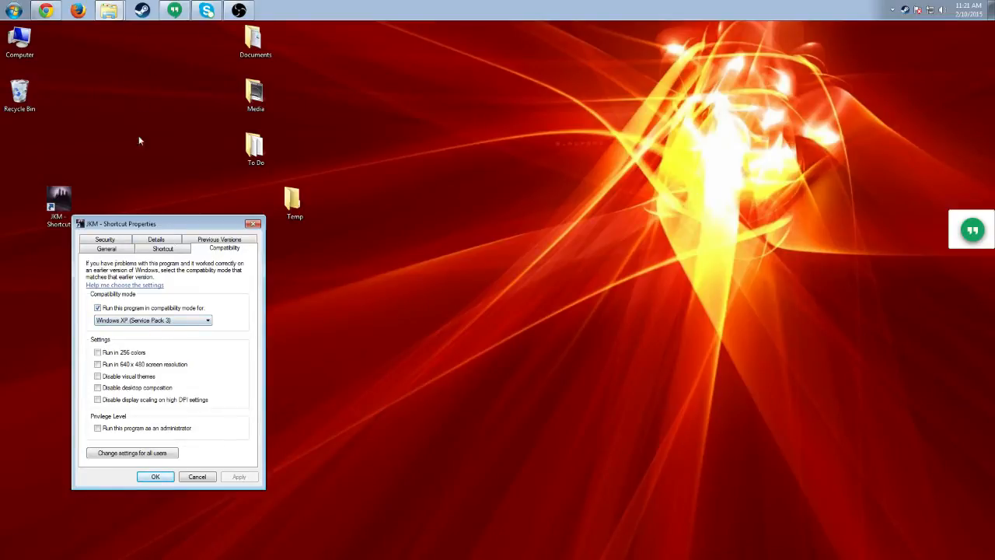
pyautogui.click(162, 248)
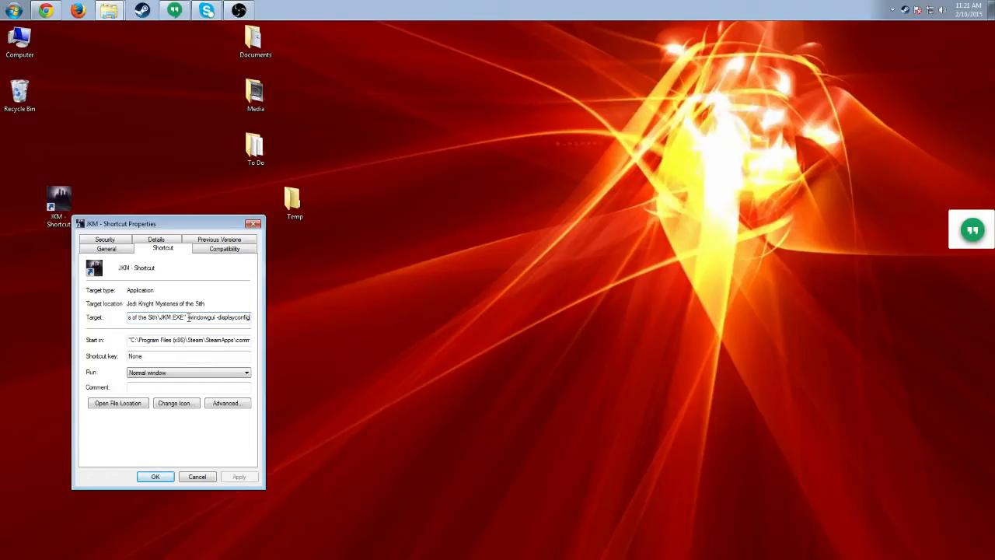
pyautogui.click(155, 477)
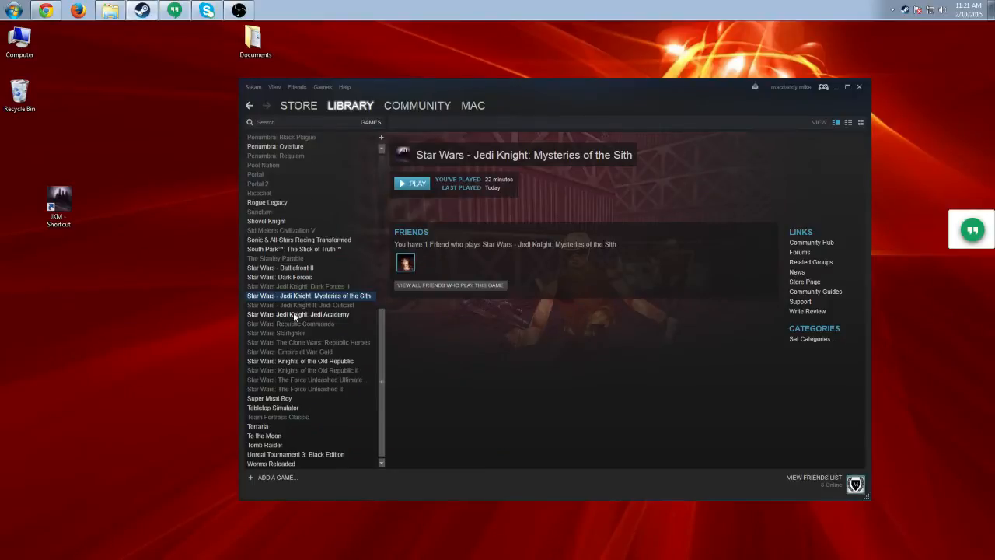
# Confirm the game's Steam launch options read -windowgui -displayconfig and close its properties.
pyautogui.rightClick(309, 295)
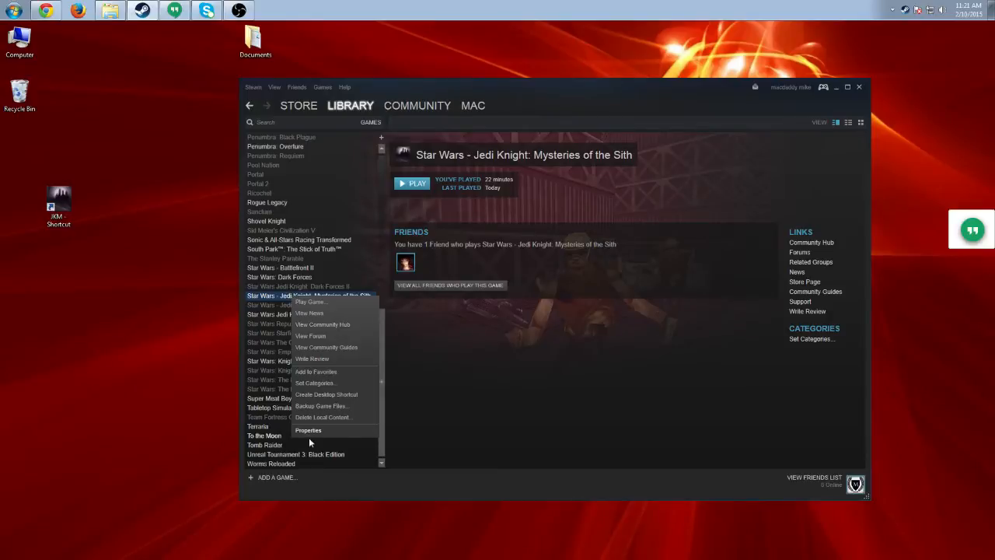
pyautogui.click(308, 430)
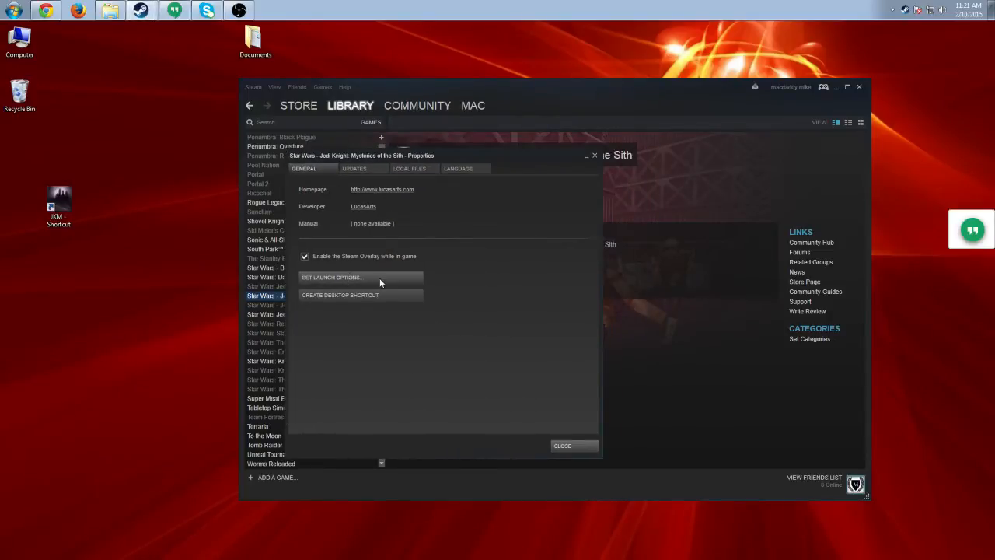
pyautogui.click(331, 276)
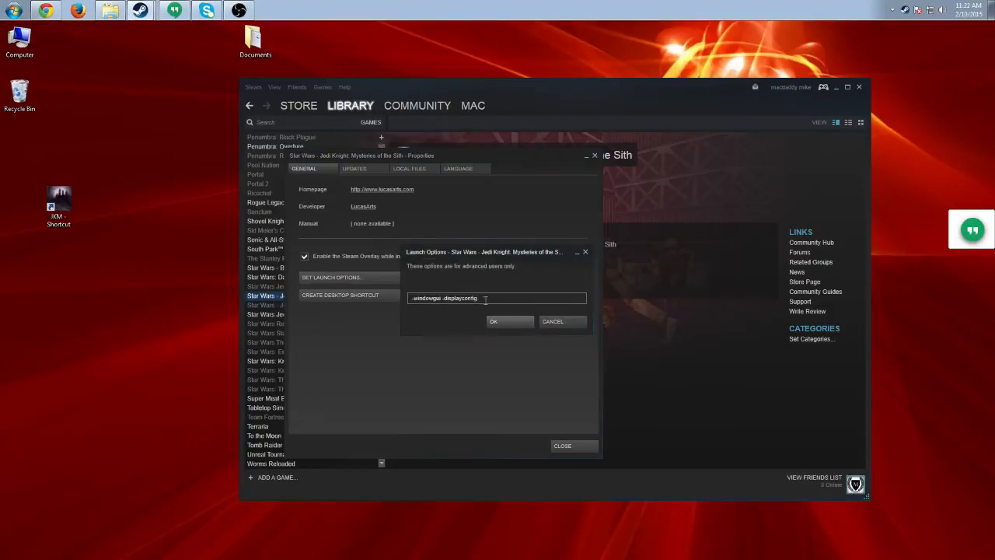
pyautogui.moveTo(411, 327)
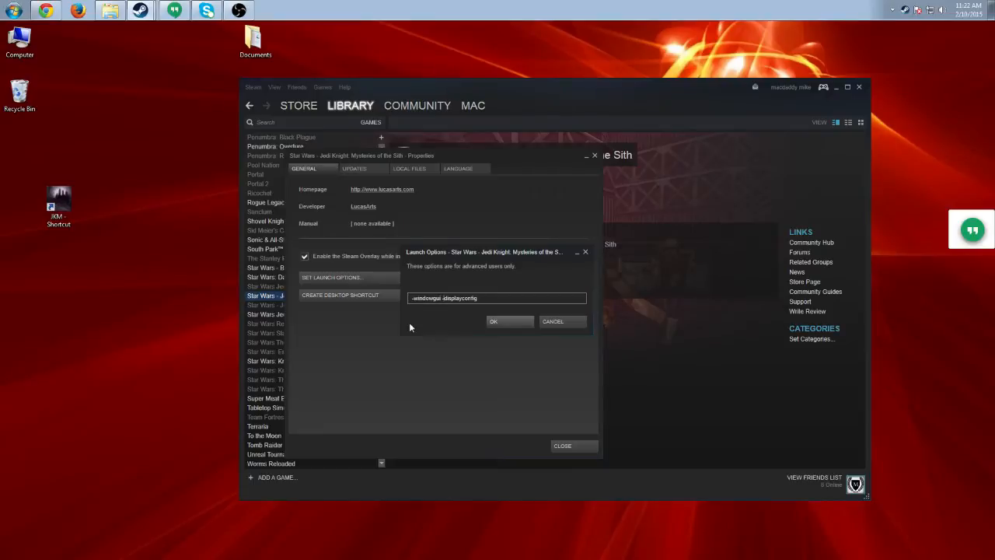
pyautogui.moveTo(418, 344)
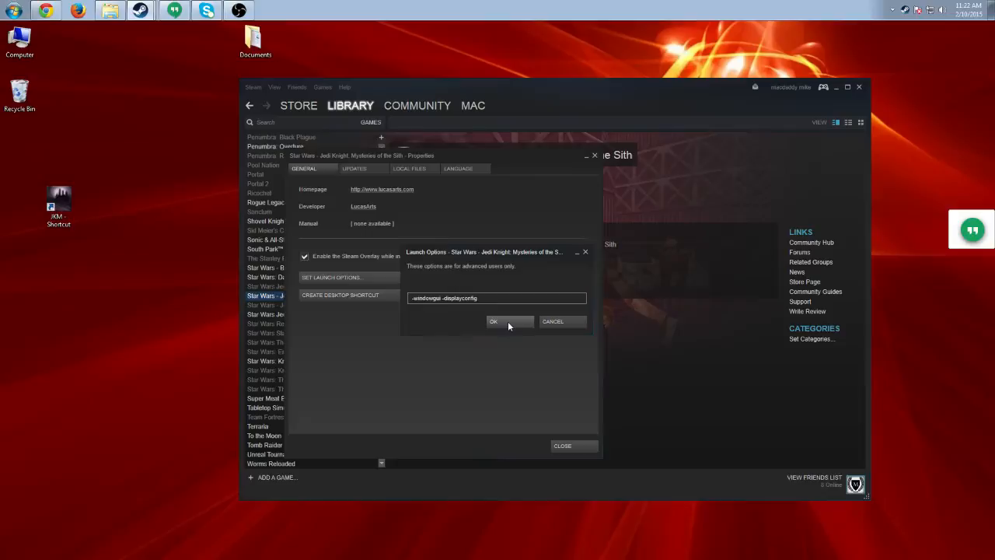
pyautogui.moveTo(54, 243)
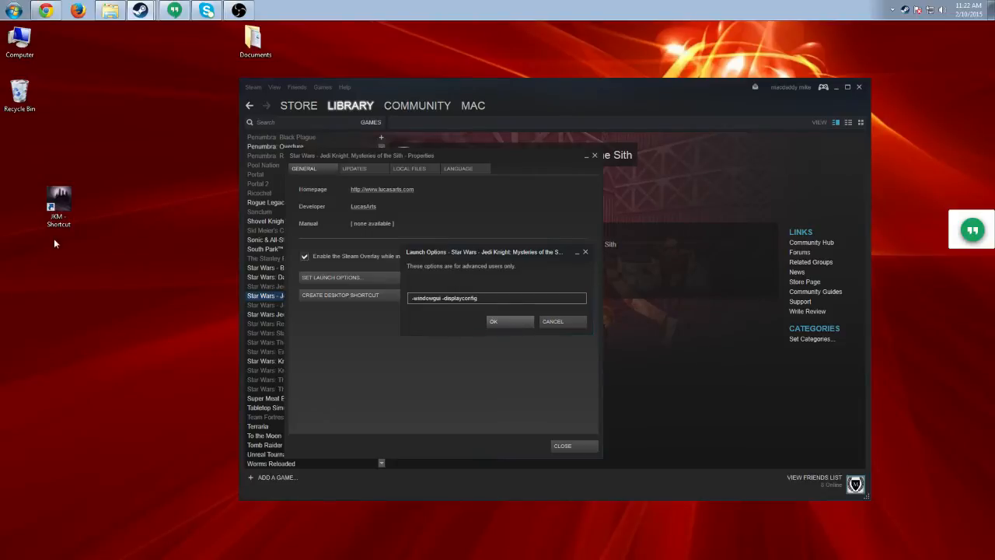
pyautogui.click(493, 321)
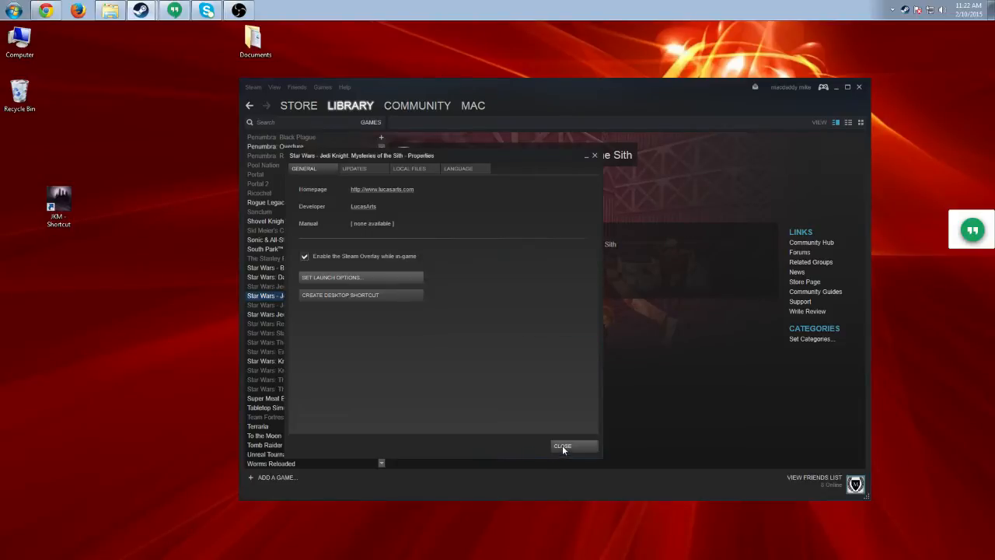
pyautogui.click(562, 445)
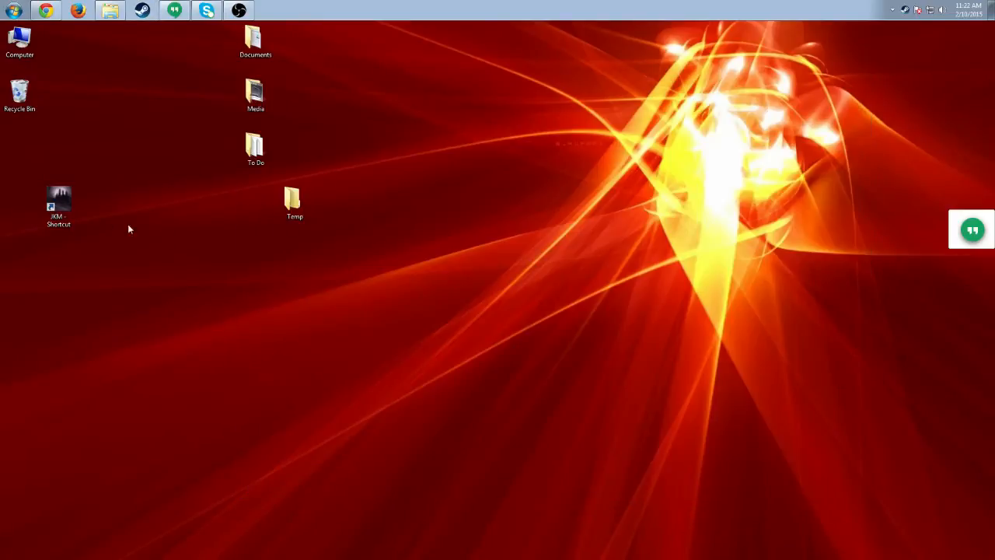
# Launch the game from the JKM desktop shortcut.
pyautogui.click(58, 199)
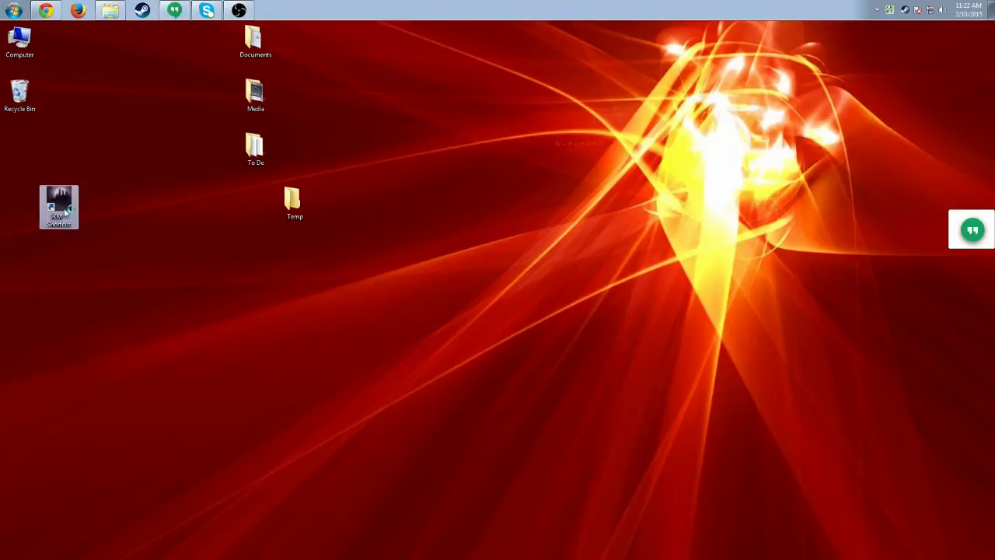
pyautogui.click(270, 10)
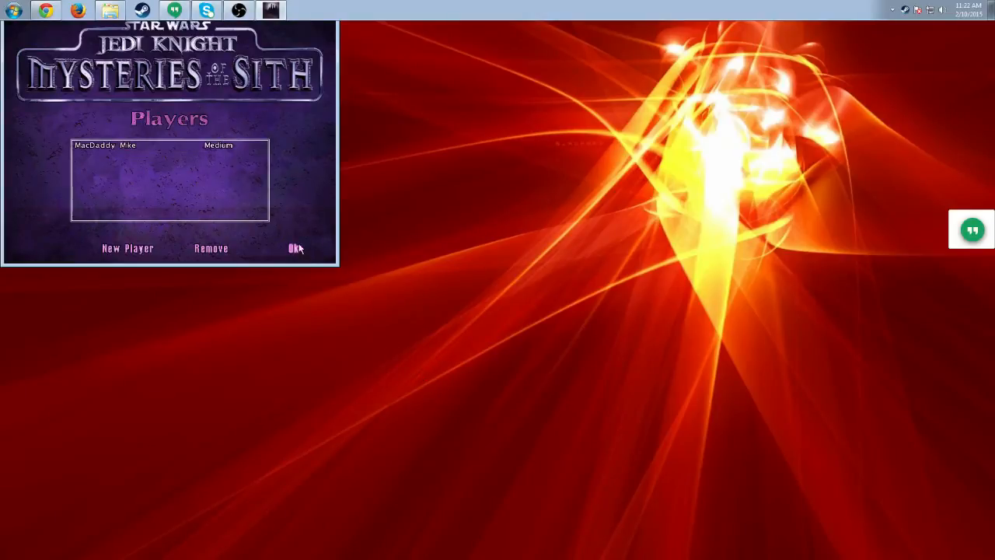
# Accept the player profile and reach Setup's Advanced Display Settings.
pyautogui.click(294, 248)
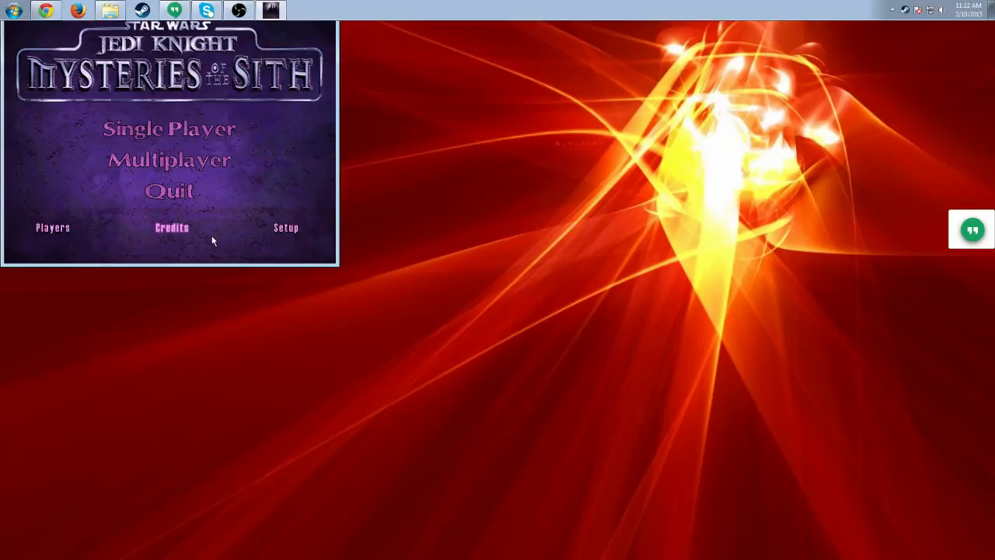
pyautogui.moveTo(286, 226)
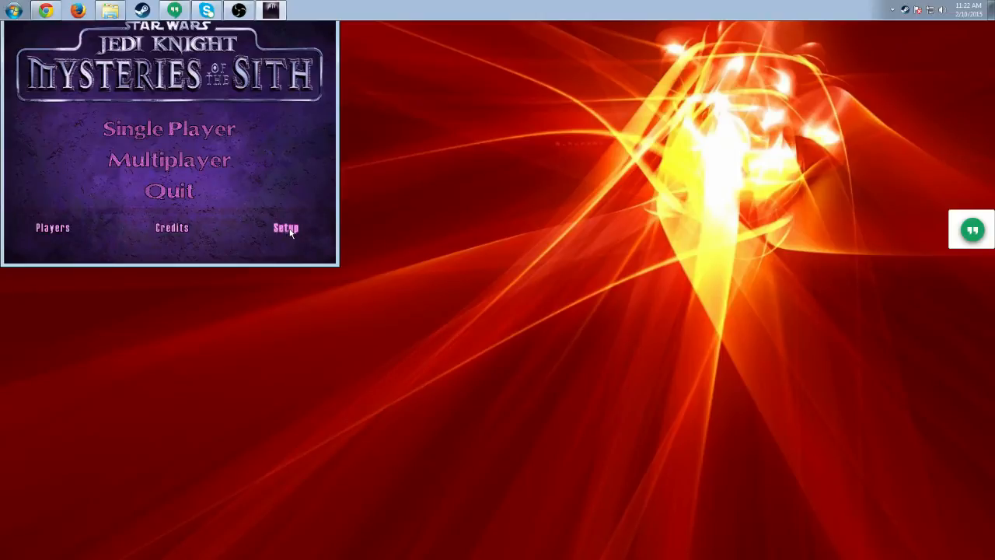
pyautogui.click(286, 227)
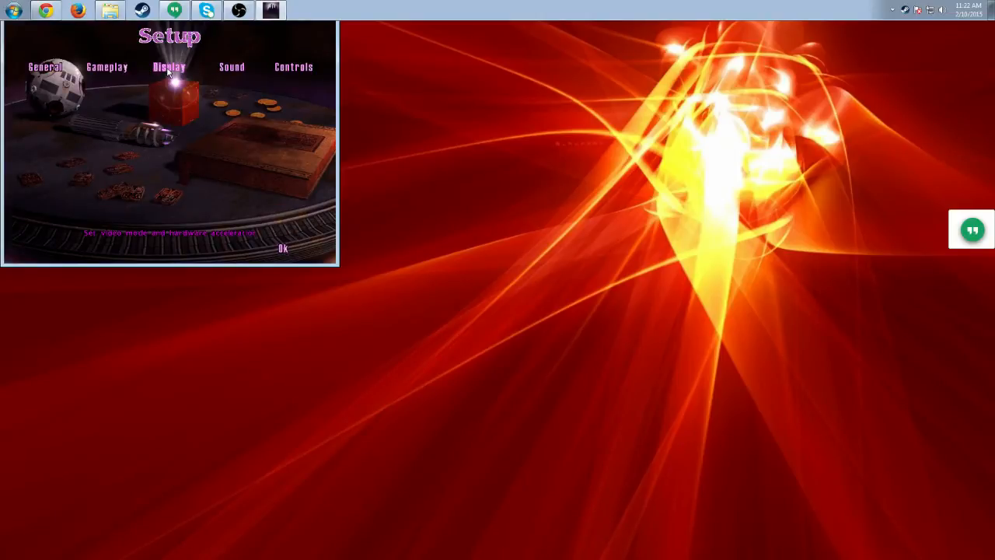
pyautogui.click(168, 66)
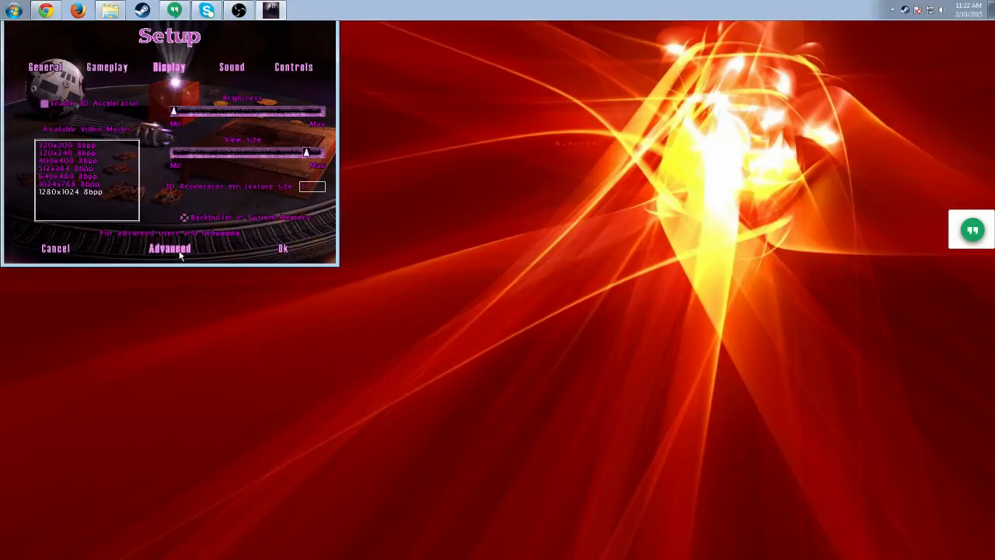
pyautogui.click(168, 248)
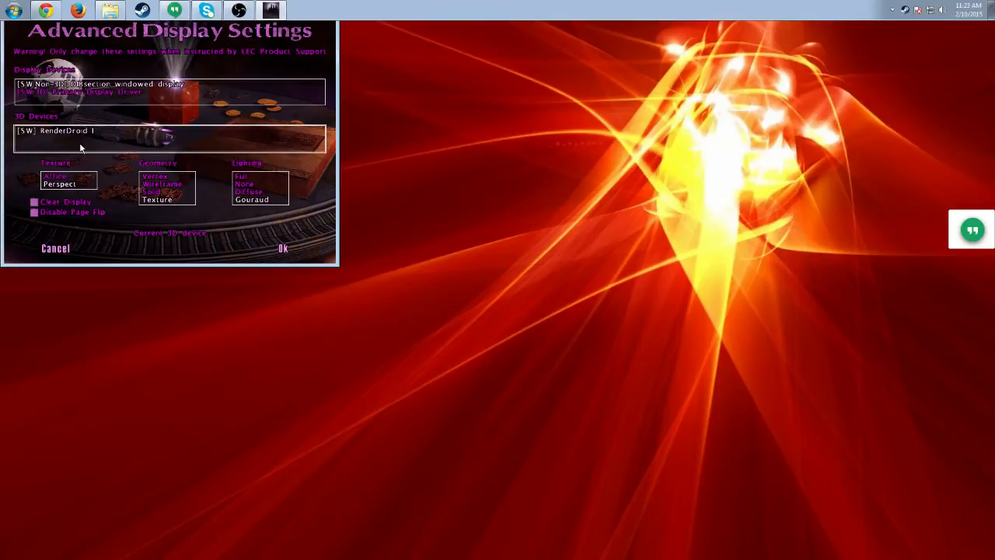
pyautogui.moveTo(76, 153)
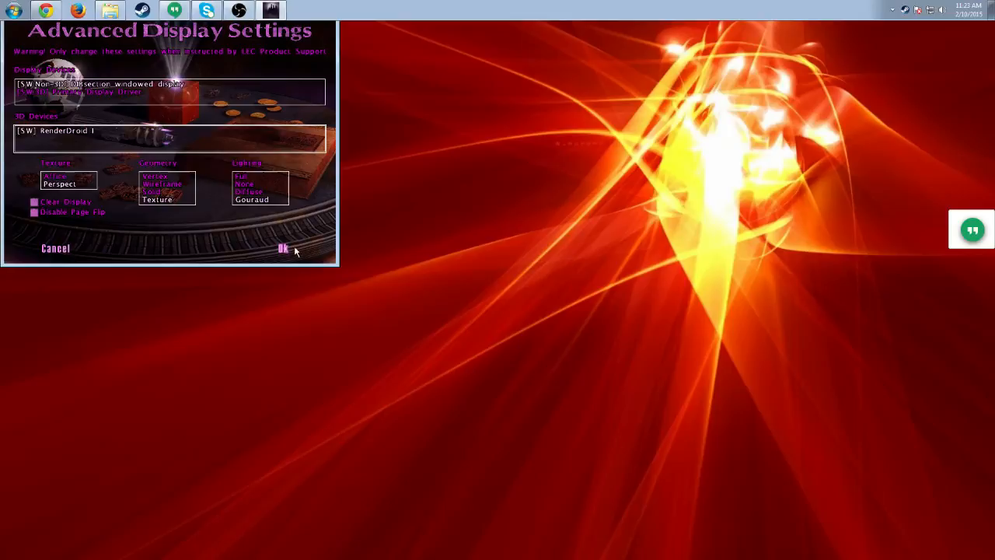
# Accept the [SW] Non-3D DIBsection windowed display device and return to the Display page.
pyautogui.click(283, 247)
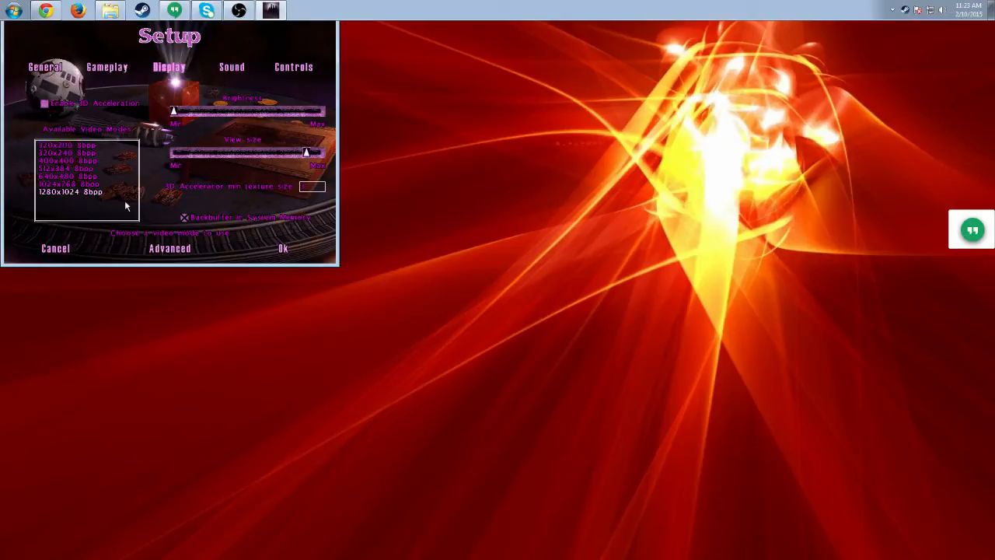
pyautogui.moveTo(114, 208)
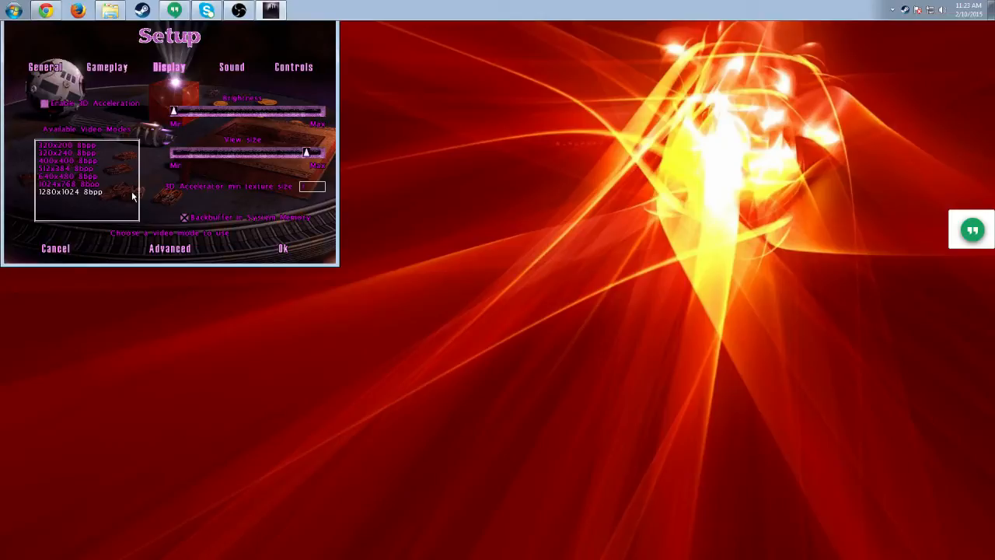
pyautogui.moveTo(109, 206)
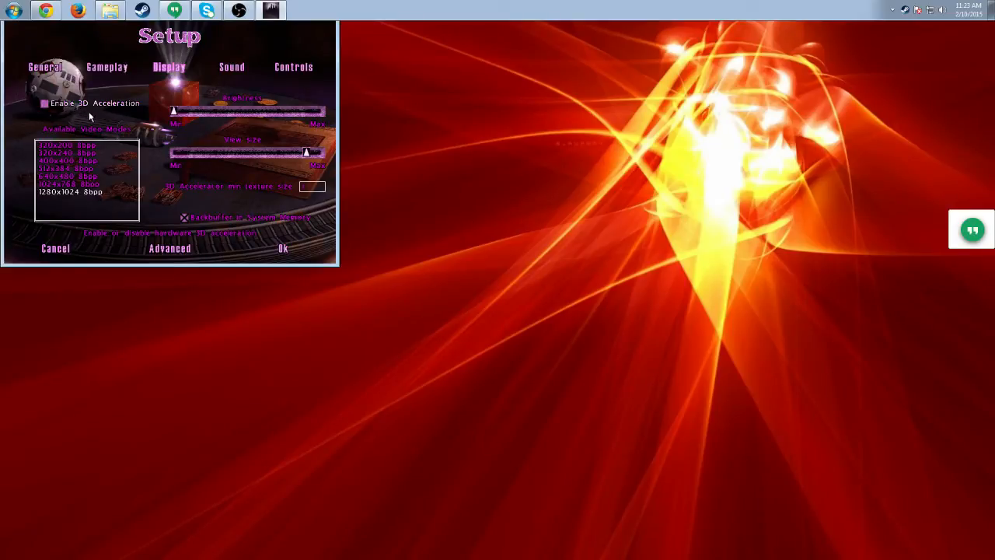
pyautogui.moveTo(230, 221)
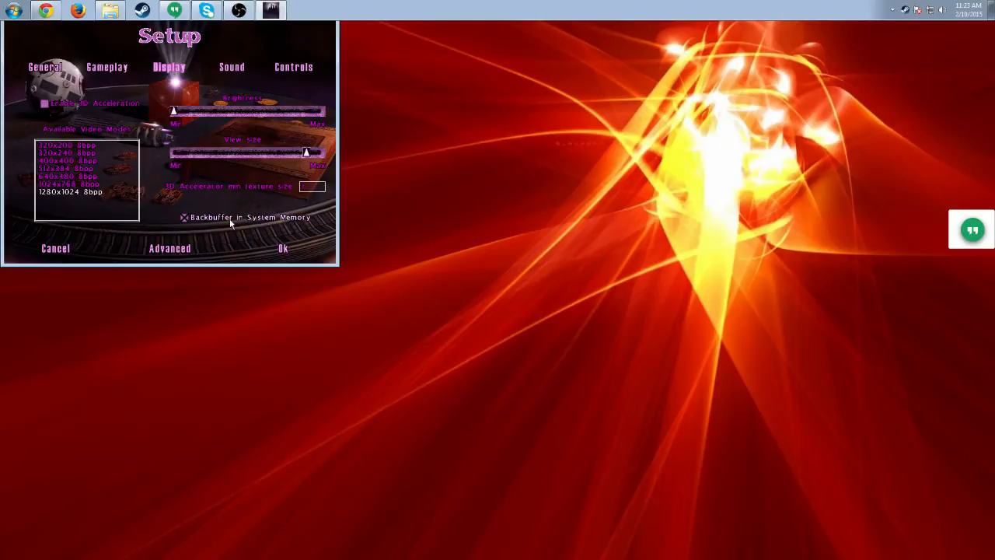
# Toggle Backbuffer in System Memory and leave it off, keeping 1280x1024 8bpp without 3D acceleration.
pyautogui.click(185, 217)
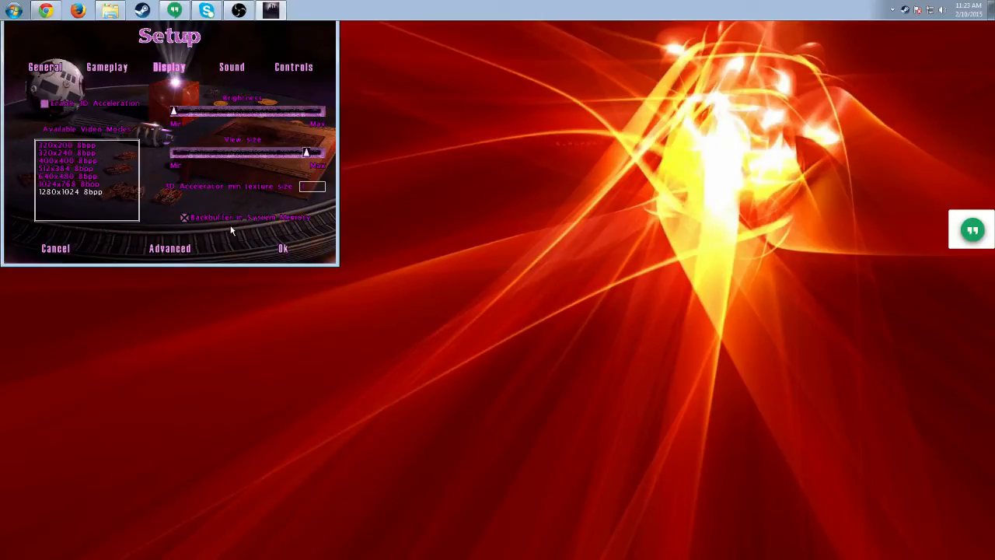
pyautogui.click(184, 217)
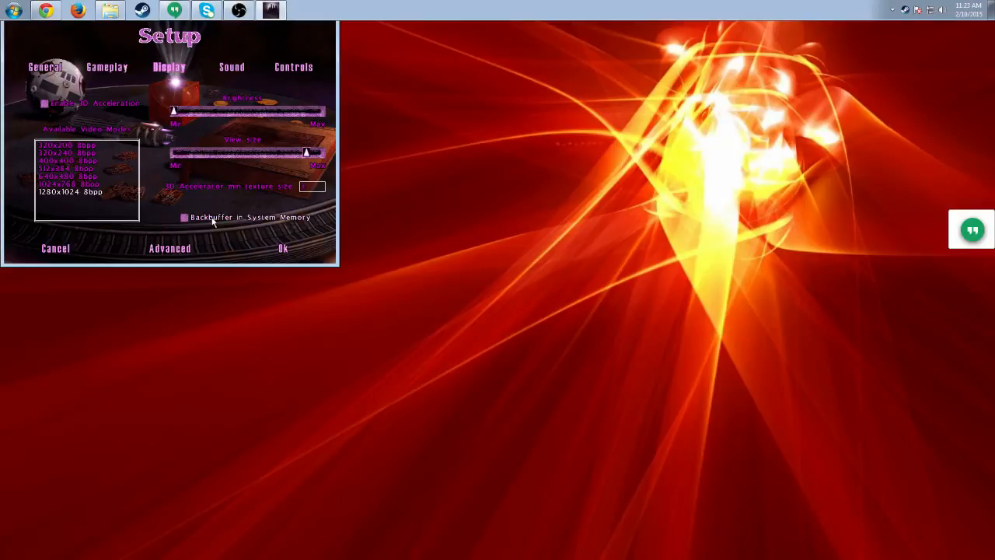
pyautogui.click(185, 217)
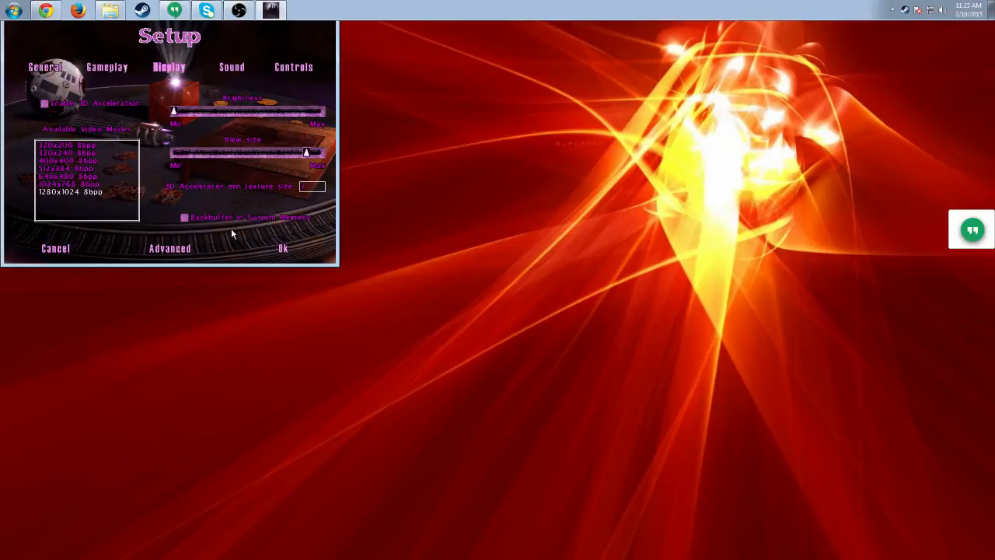
pyautogui.moveTo(230, 234)
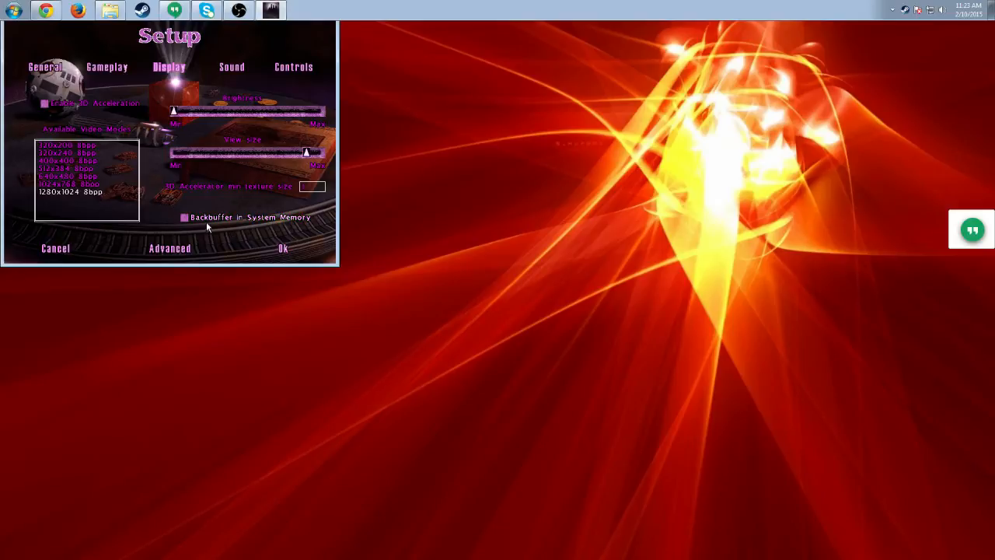
pyautogui.click(185, 217)
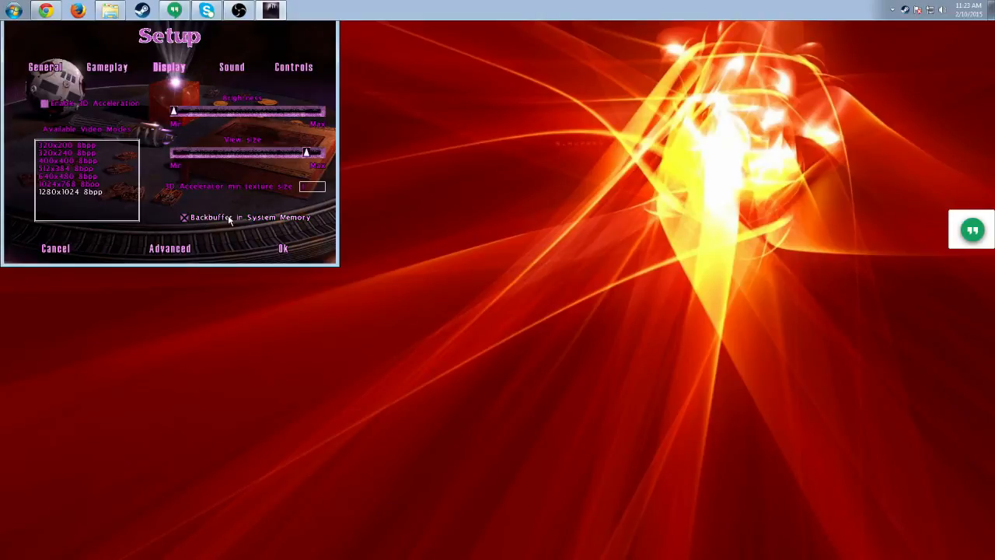
pyautogui.click(185, 217)
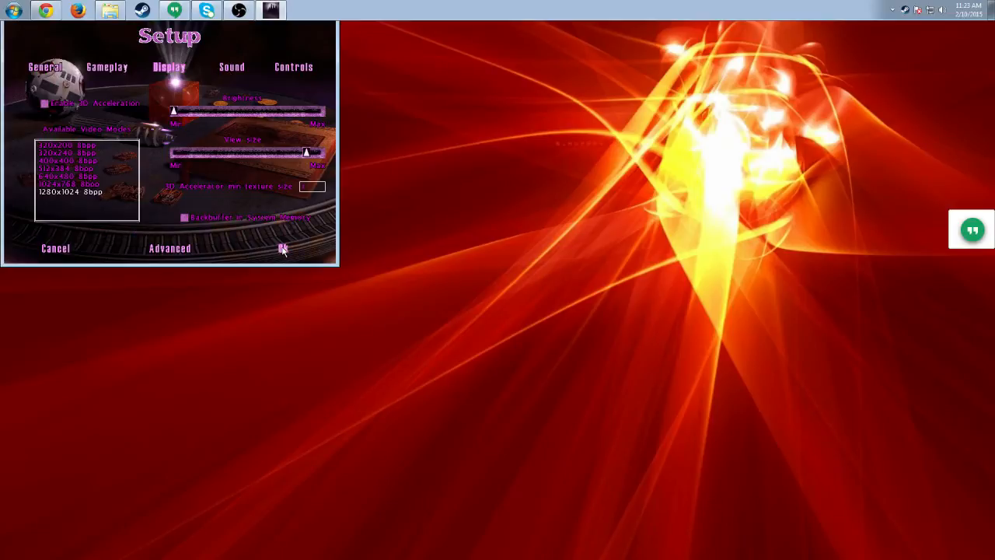
# Glance at the Sound page's volume sliders, then close Setup to the main menu.
pyautogui.click(231, 67)
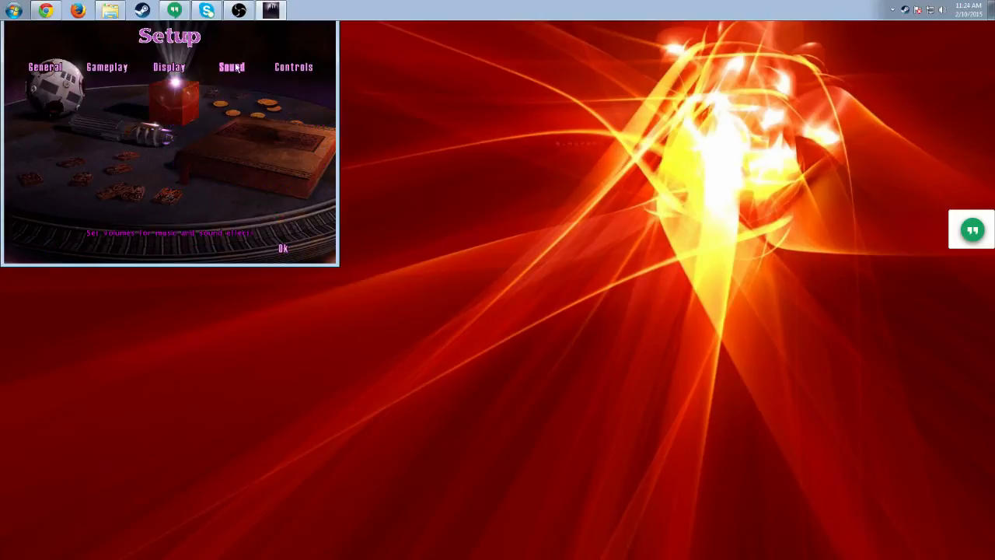
pyautogui.click(231, 67)
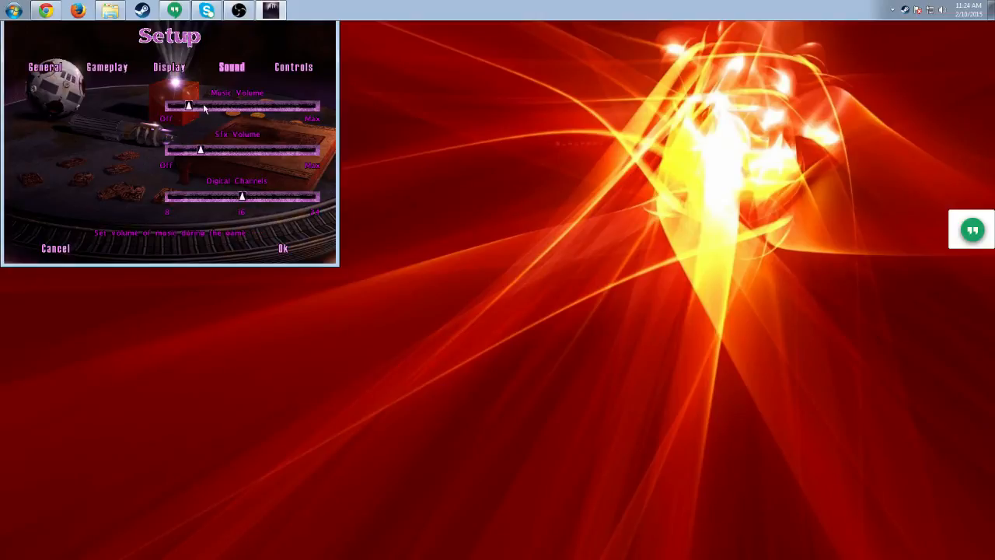
pyautogui.click(282, 247)
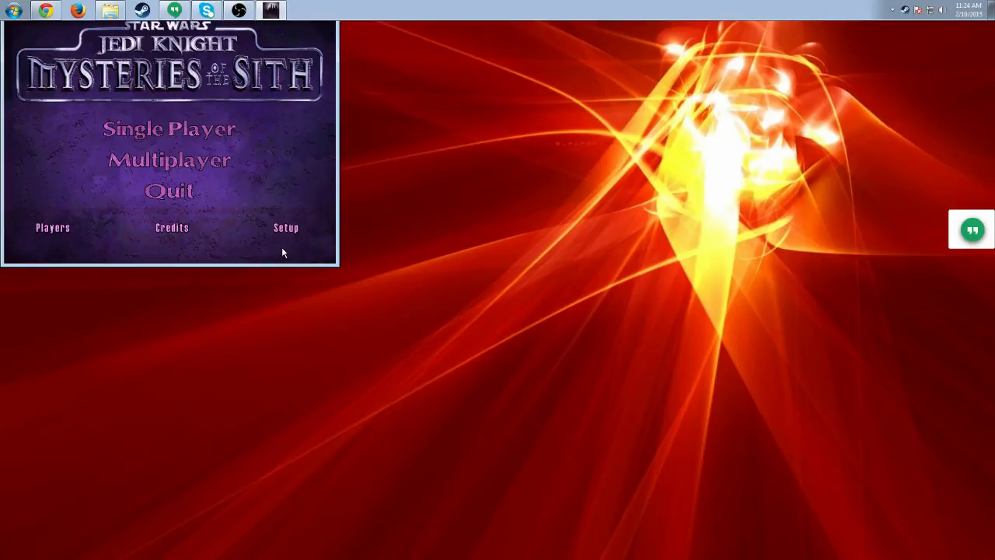
# Start a new single-player game, then abort it back to the main menu.
pyautogui.click(169, 128)
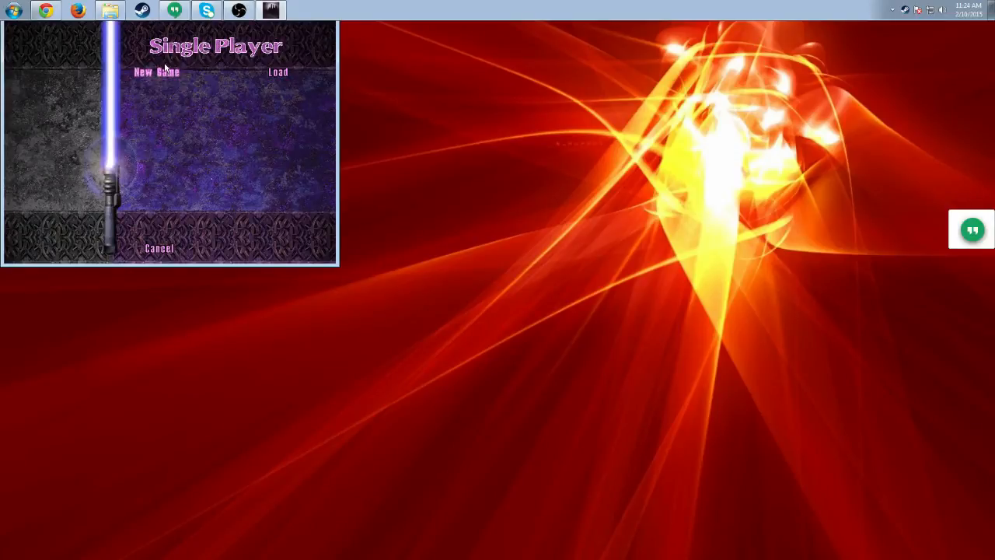
pyautogui.click(157, 72)
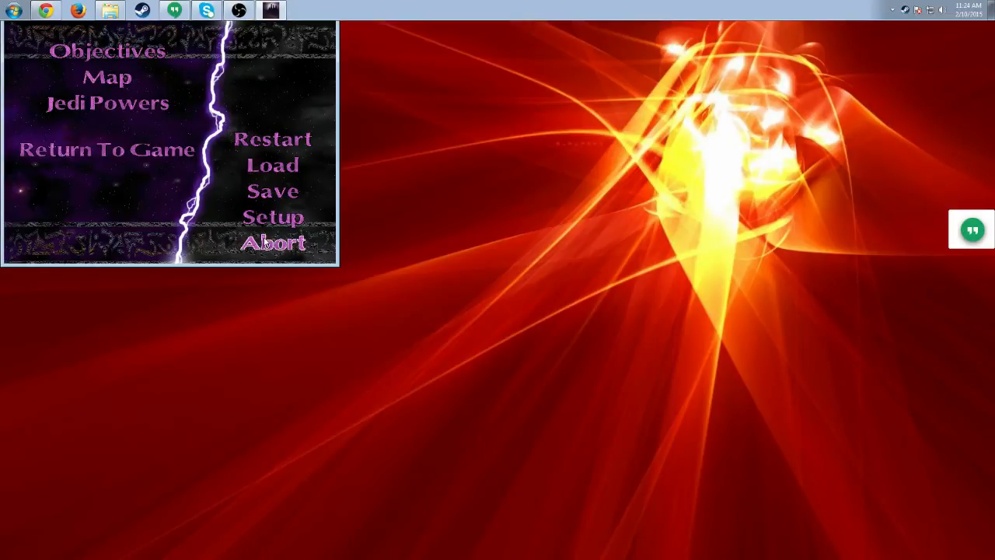
pyautogui.click(272, 241)
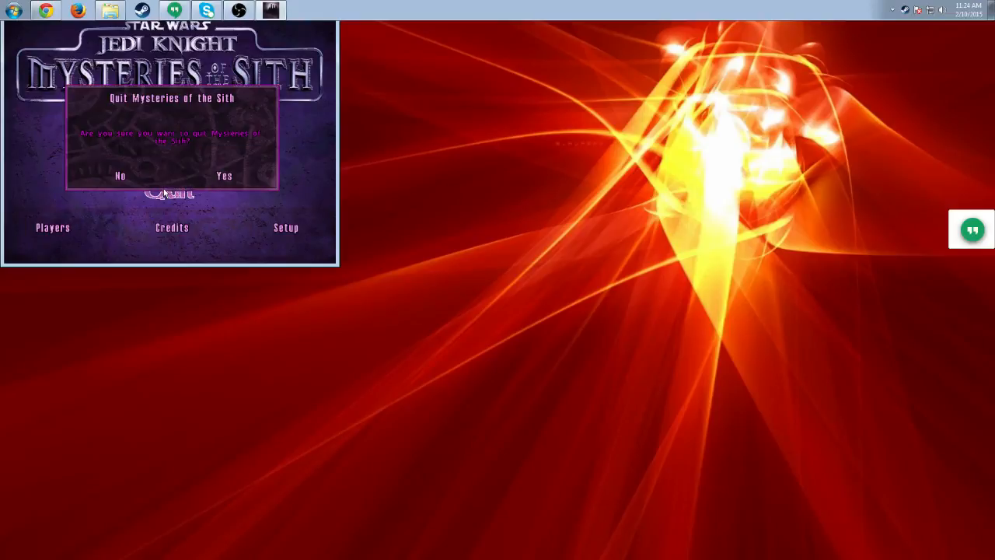
# Answer Yes to quit Mysteries of the Sith and return to the desktop.
pyautogui.click(223, 175)
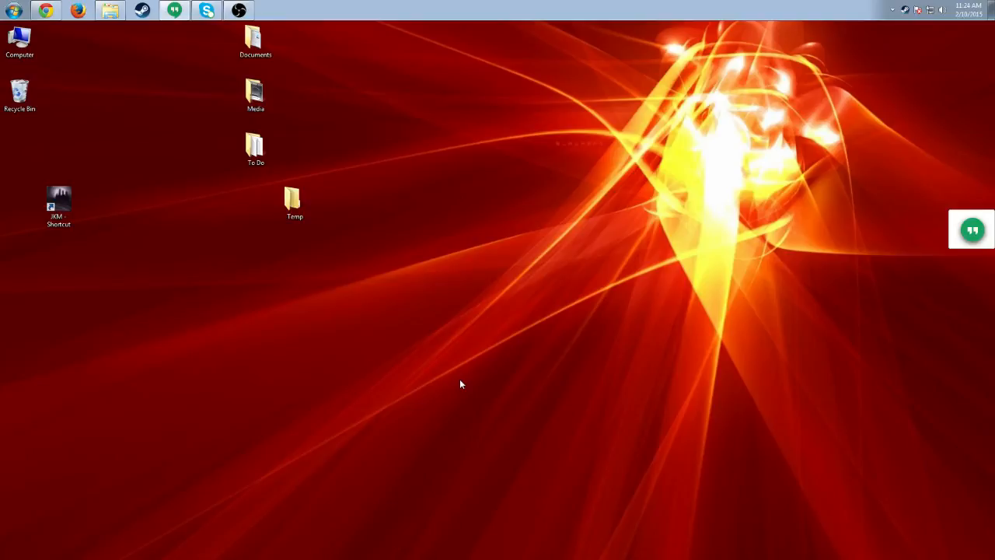
pyautogui.moveTo(455, 251)
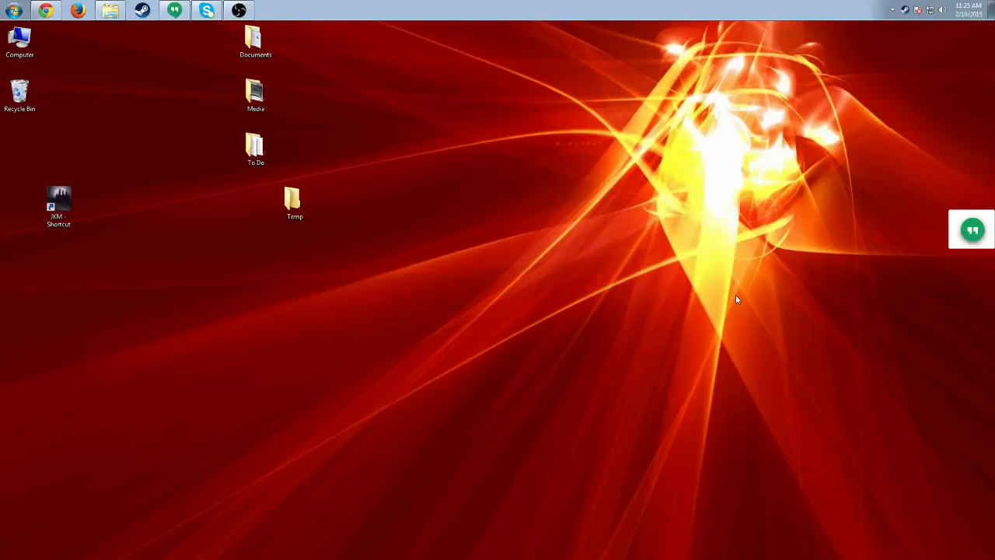
pyautogui.moveTo(348, 396)
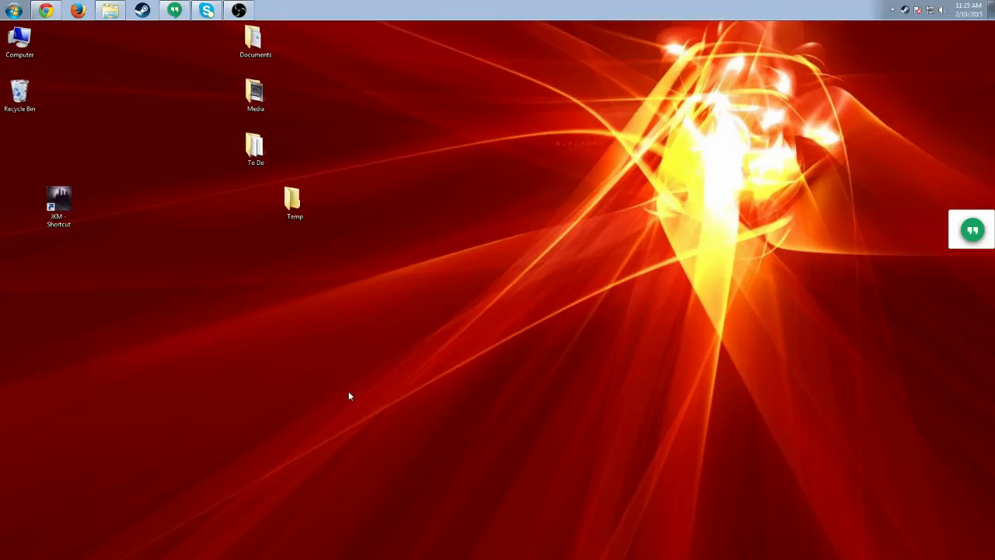
pyautogui.moveTo(355, 394)
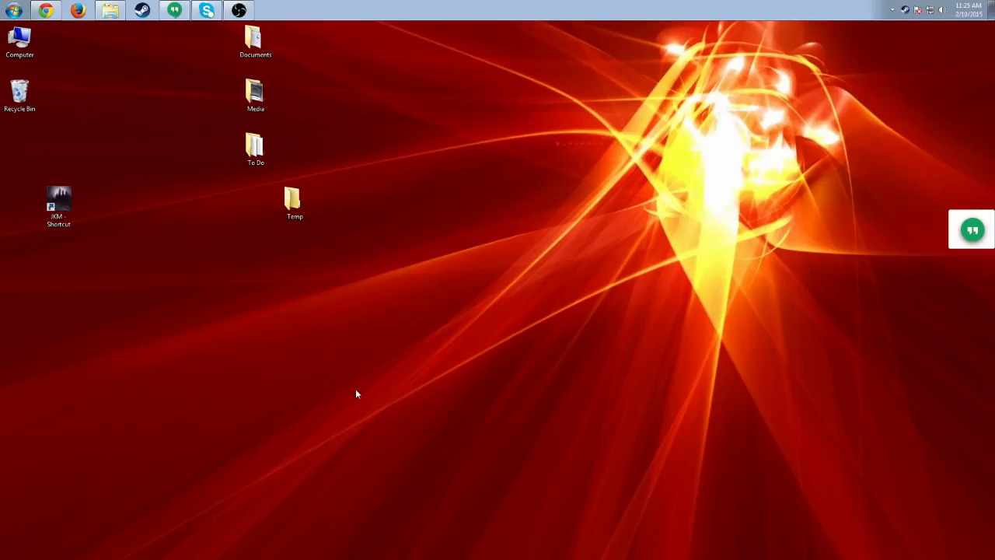
pyautogui.moveTo(342, 355)
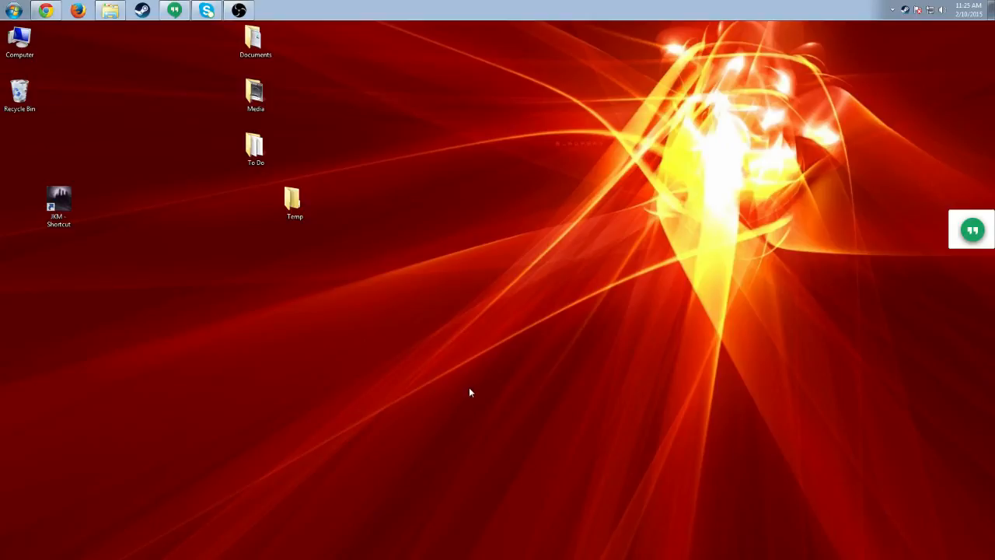
pyautogui.click(59, 202)
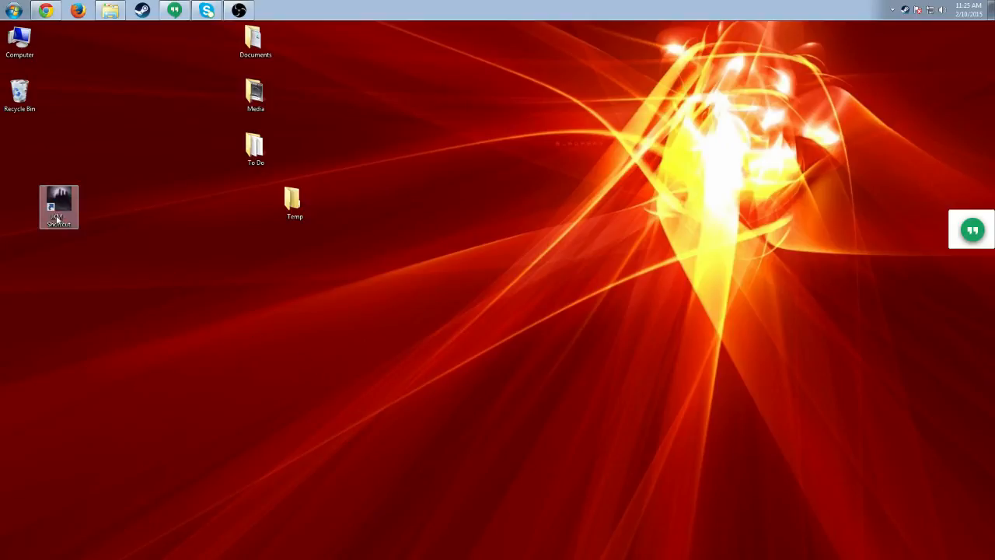
pyautogui.click(173, 357)
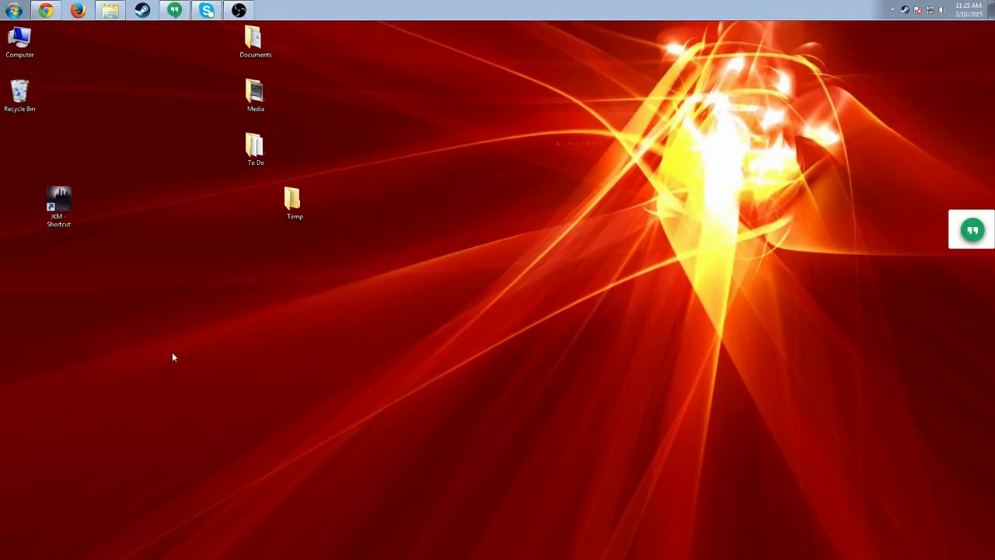
pyautogui.moveTo(290, 351)
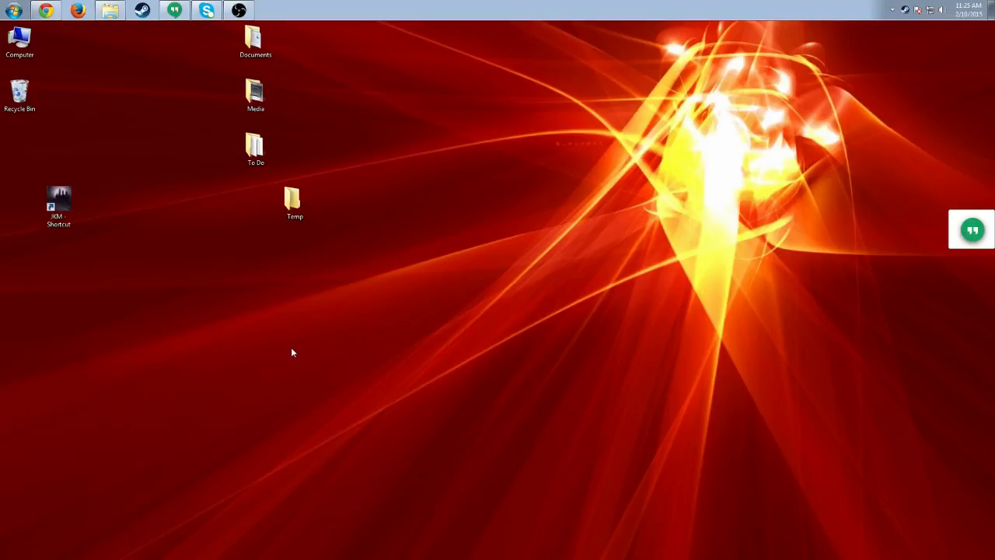
pyautogui.moveTo(354, 368)
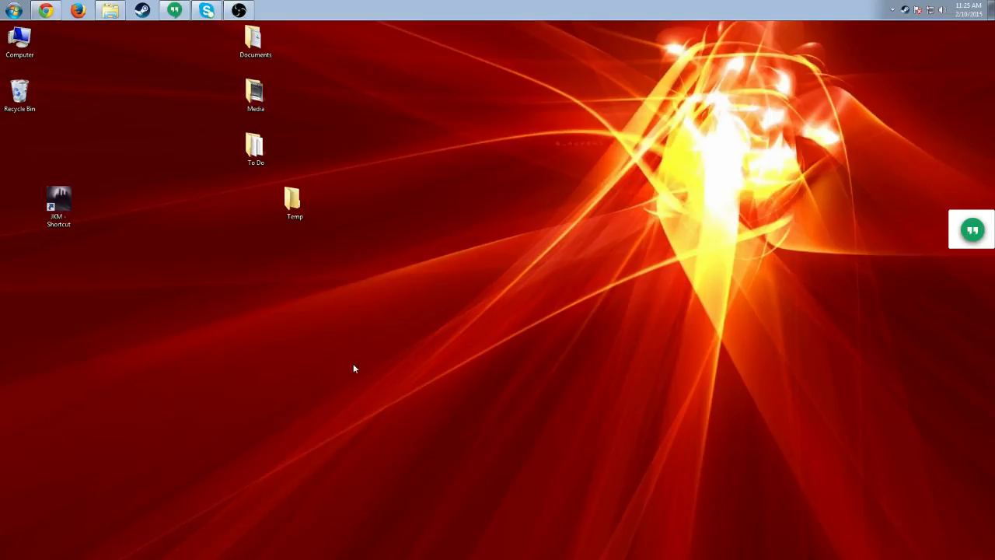
pyautogui.moveTo(416, 374)
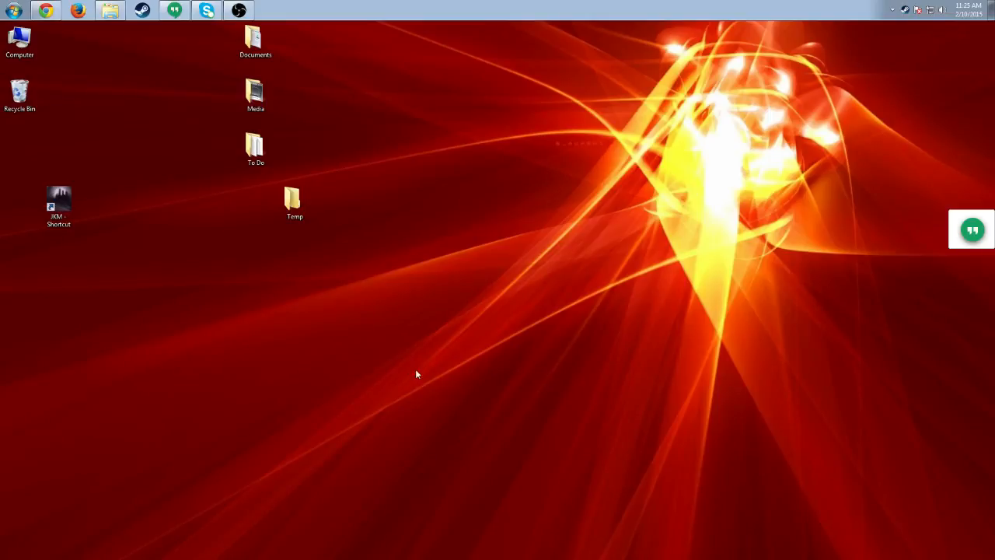
pyautogui.moveTo(300, 318)
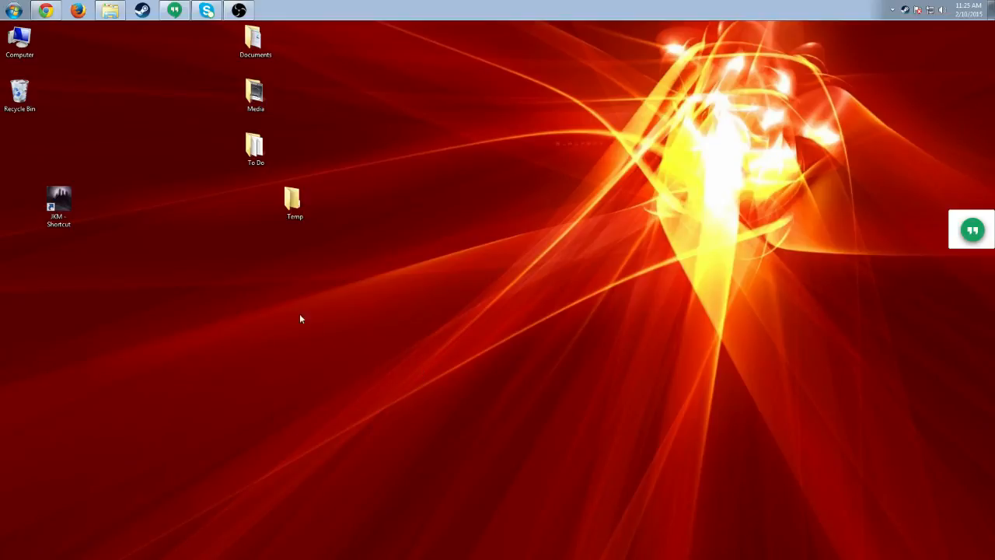
pyautogui.moveTo(127, 247)
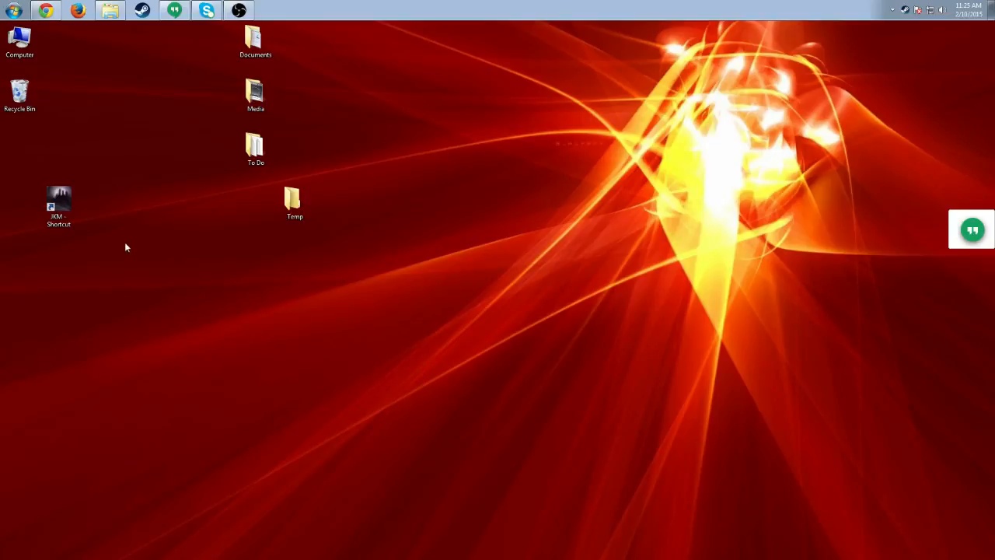
pyautogui.moveTo(404, 330)
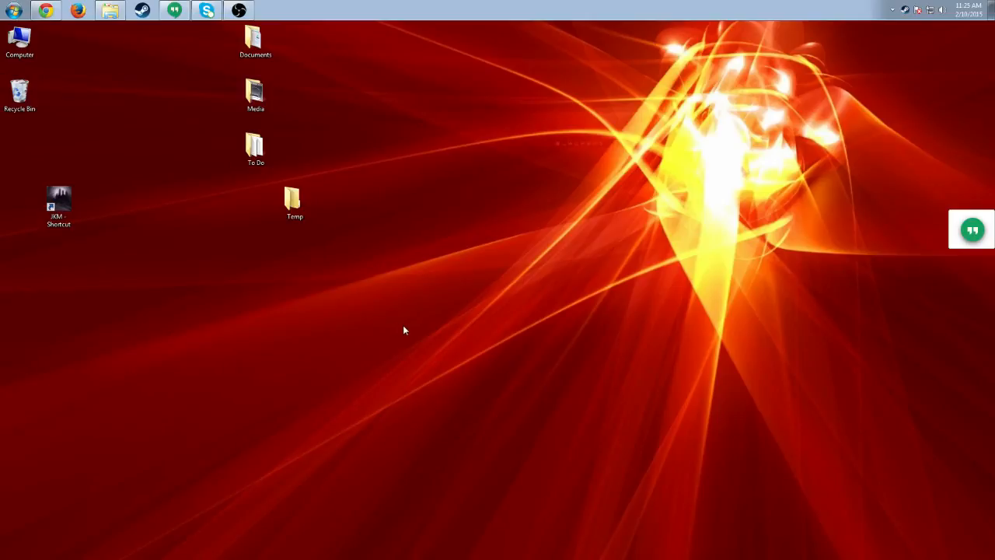
pyautogui.moveTo(393, 330)
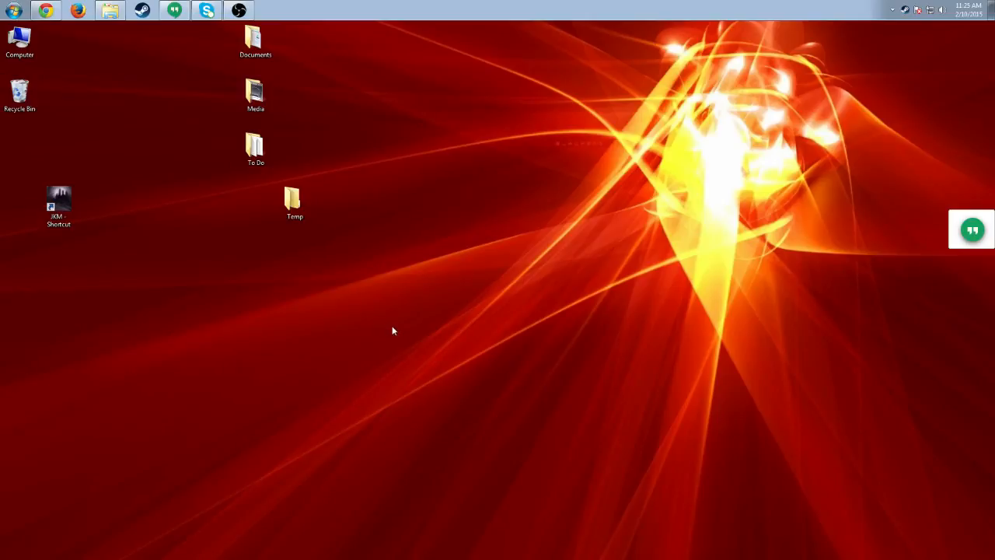